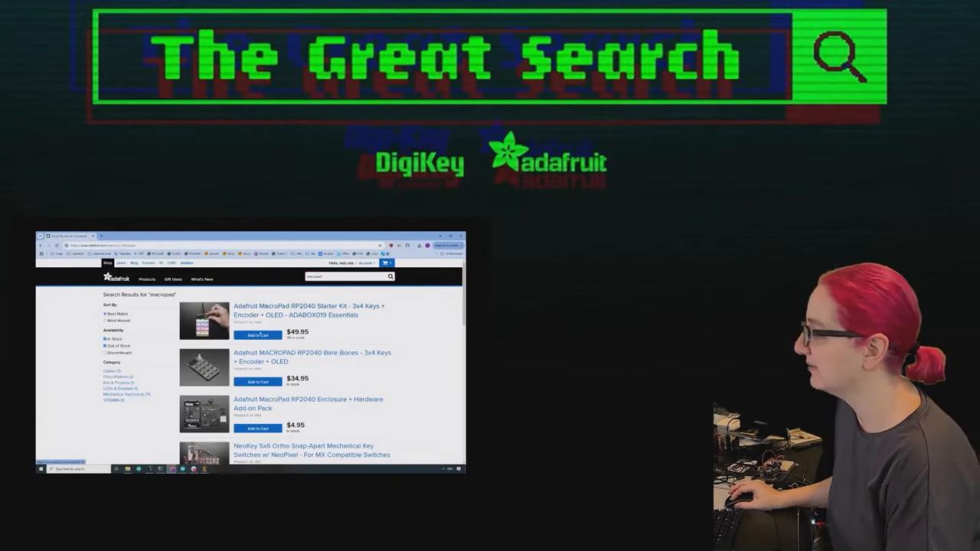
Look over the Adafruit MacroPad RP2040 search results before switching to the EAGLE board
click(313, 356)
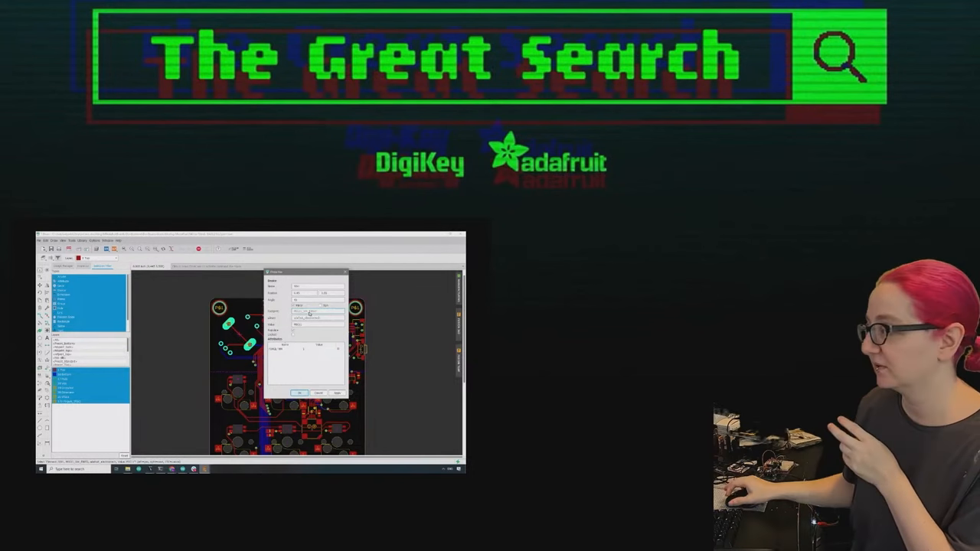
click(300, 392)
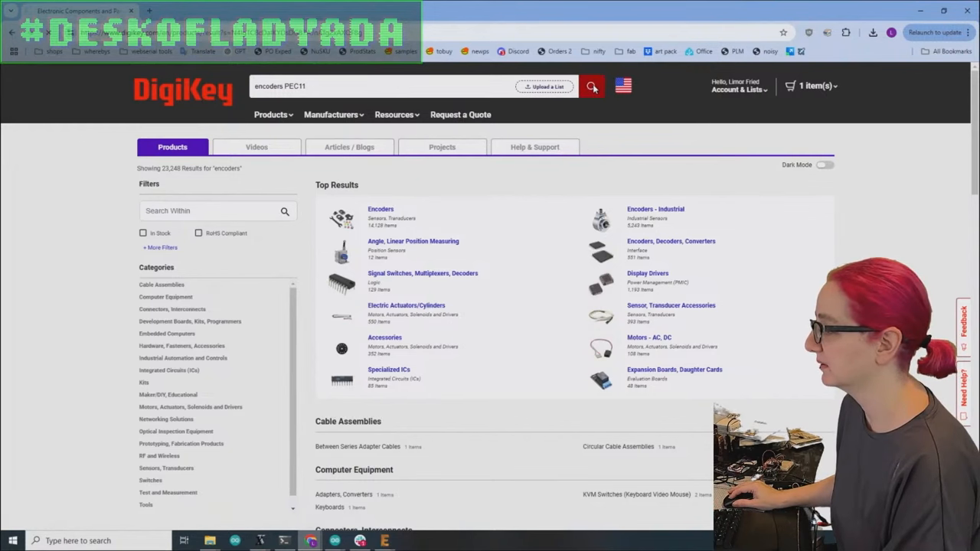
Filter the Encoders category to parts with detents and 20 or 24 pulses per revolution
click(591, 86)
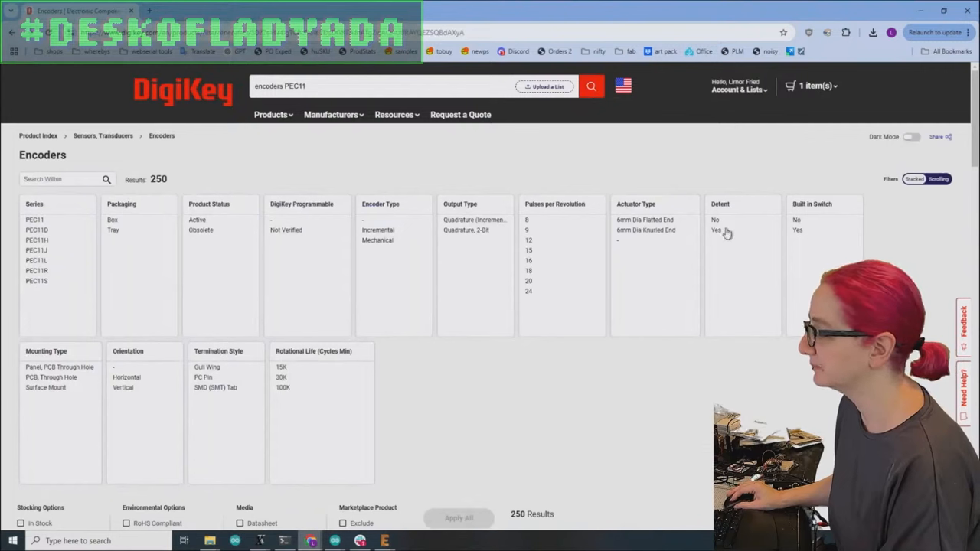
click(717, 230)
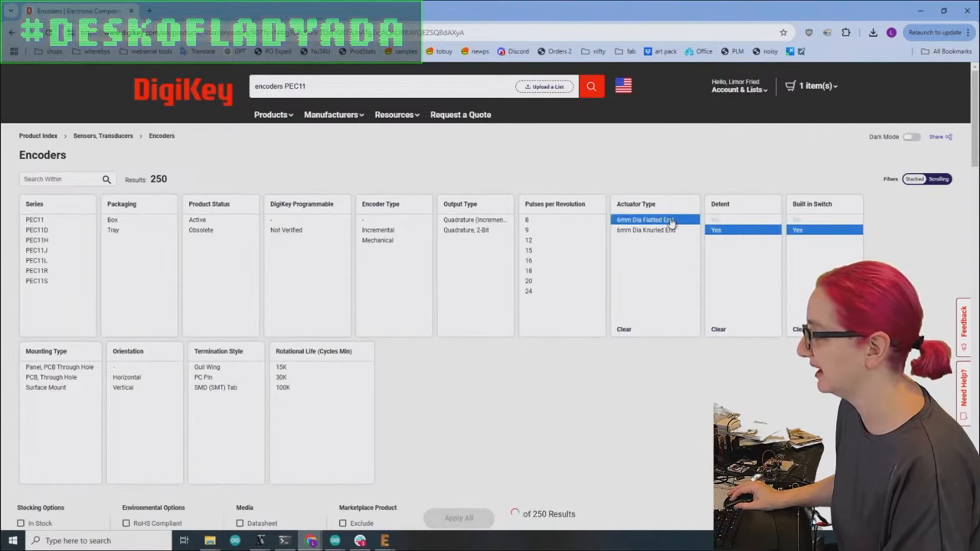
click(528, 286)
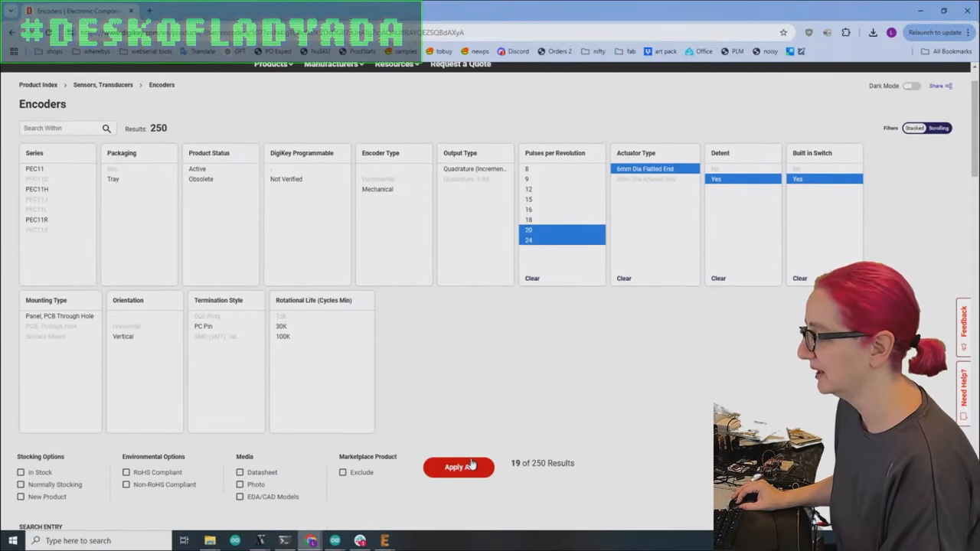
click(458, 466)
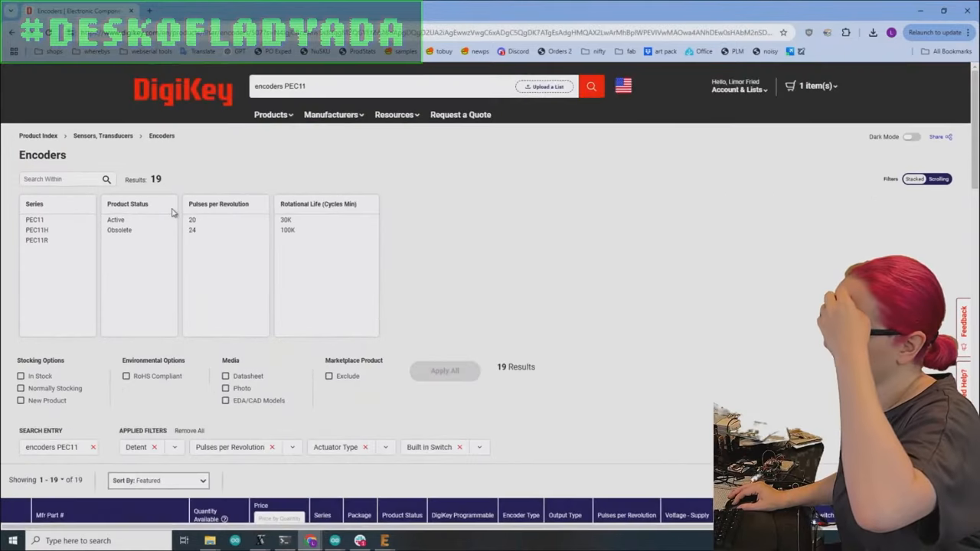
Further restrict the PEC11 encoders to active, in-stock products, leaving 14 results
click(21, 377)
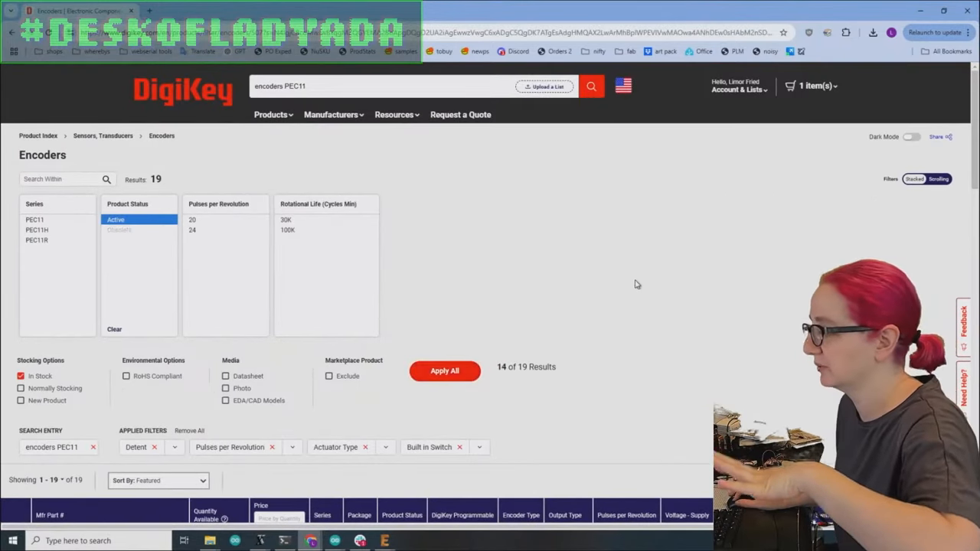
click(444, 371)
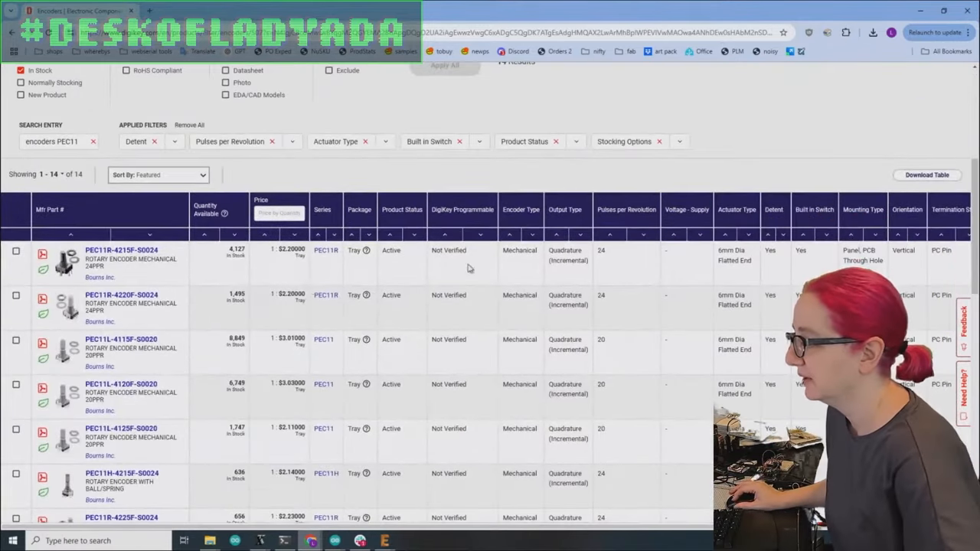
mouse_move(65, 263)
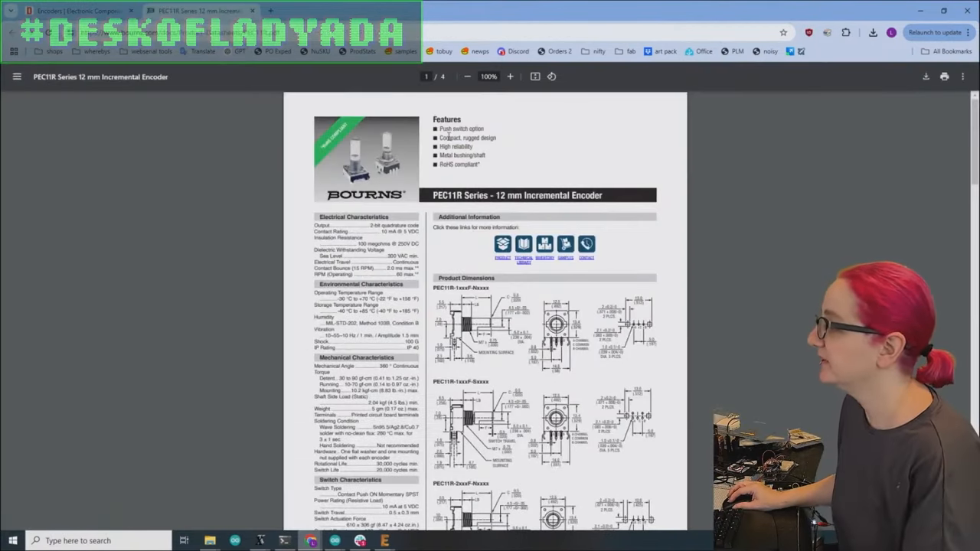
Read the PEC11R datasheet at 150% down to How To Order and mark the 15 mm shaft length
click(510, 76)
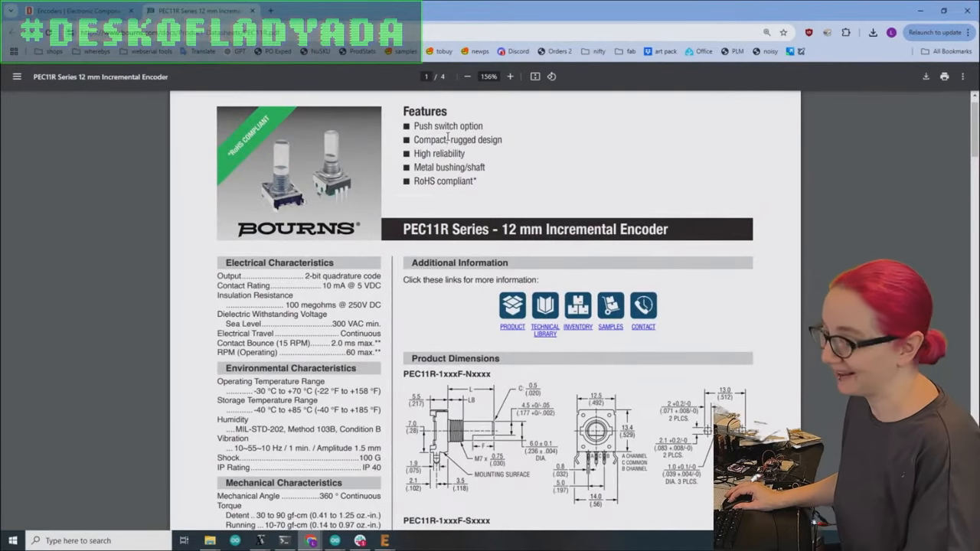
scroll(down, 3)
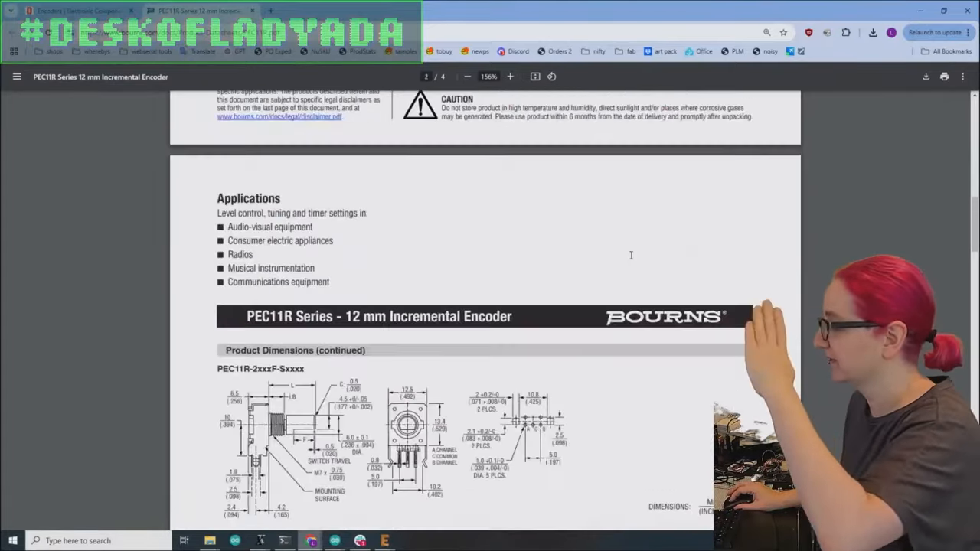
scroll(down, 3)
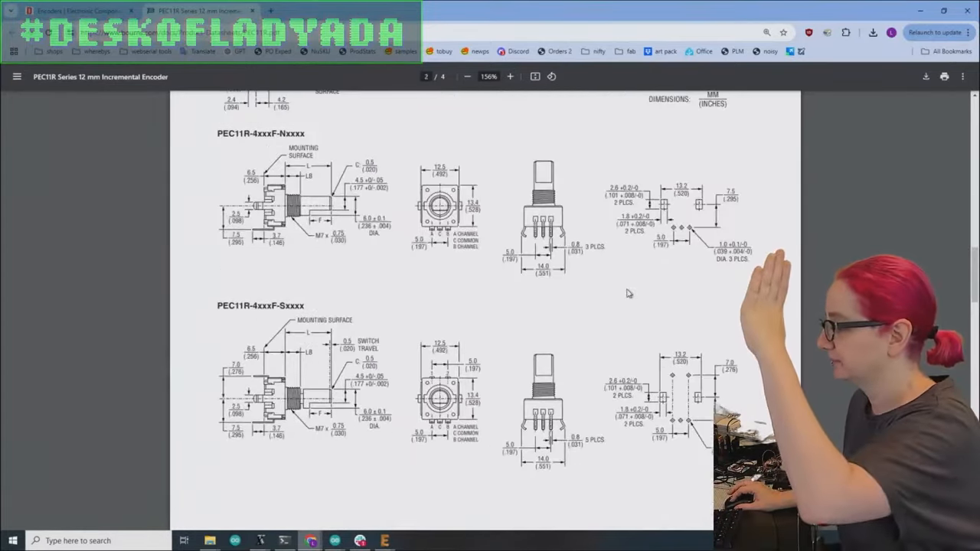
mouse_move(692, 172)
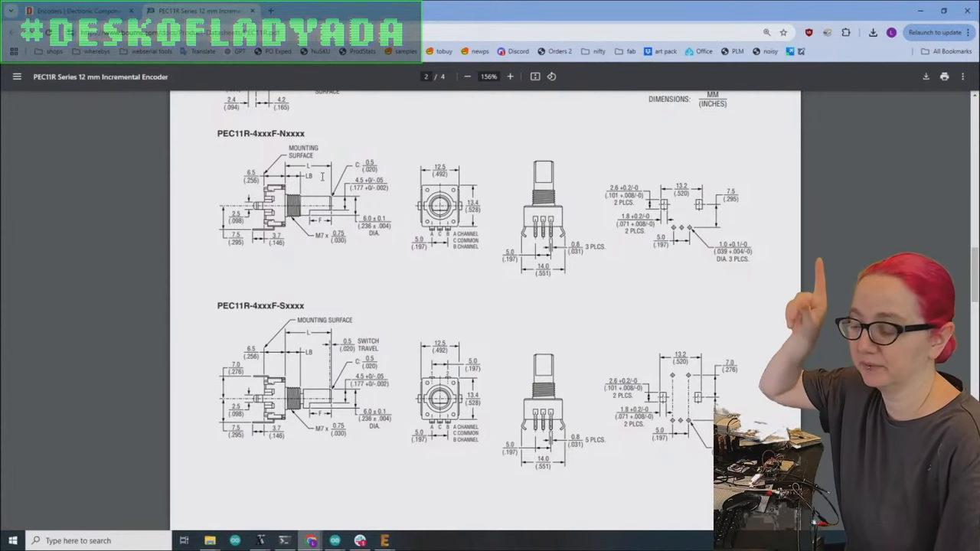
scroll(down, 3)
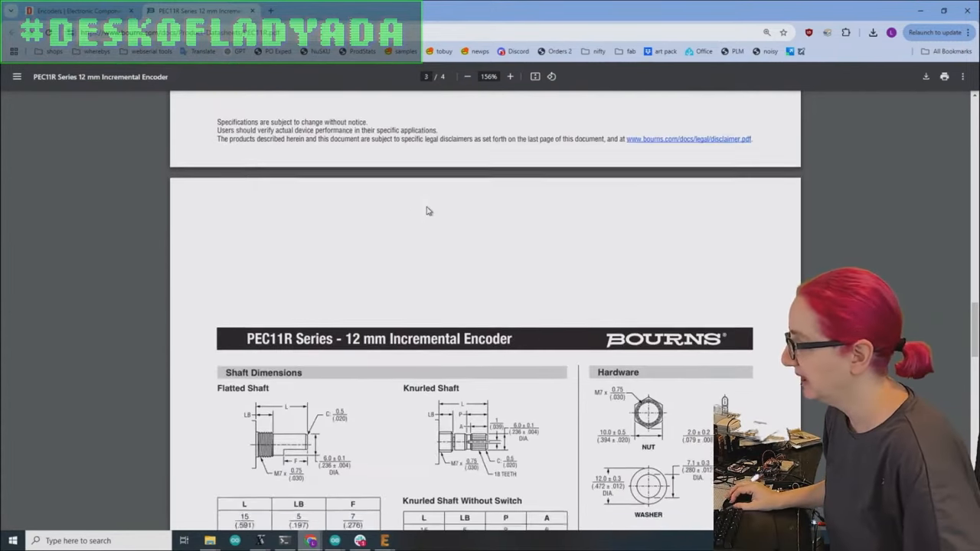
scroll(down, 3)
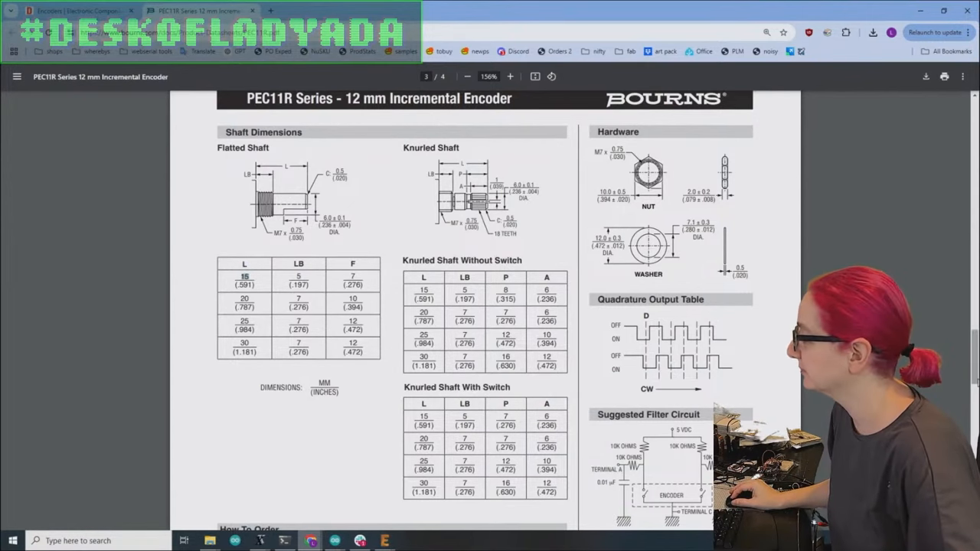
scroll(down, 3)
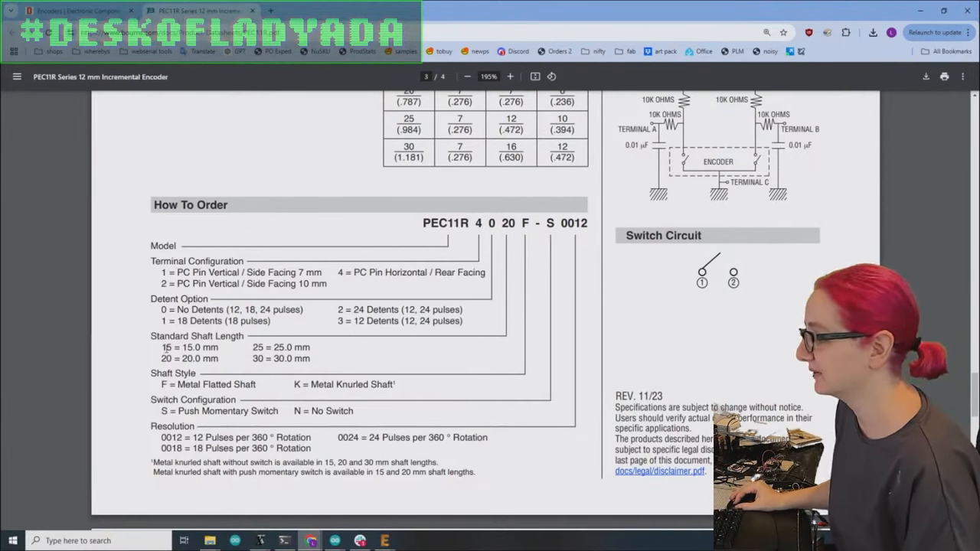
double_click(181, 346)
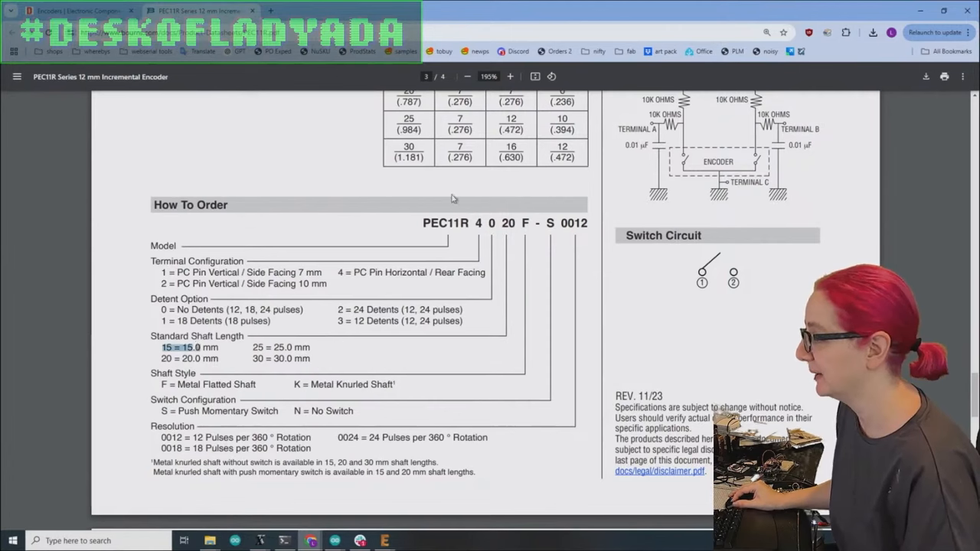
mouse_move(499, 282)
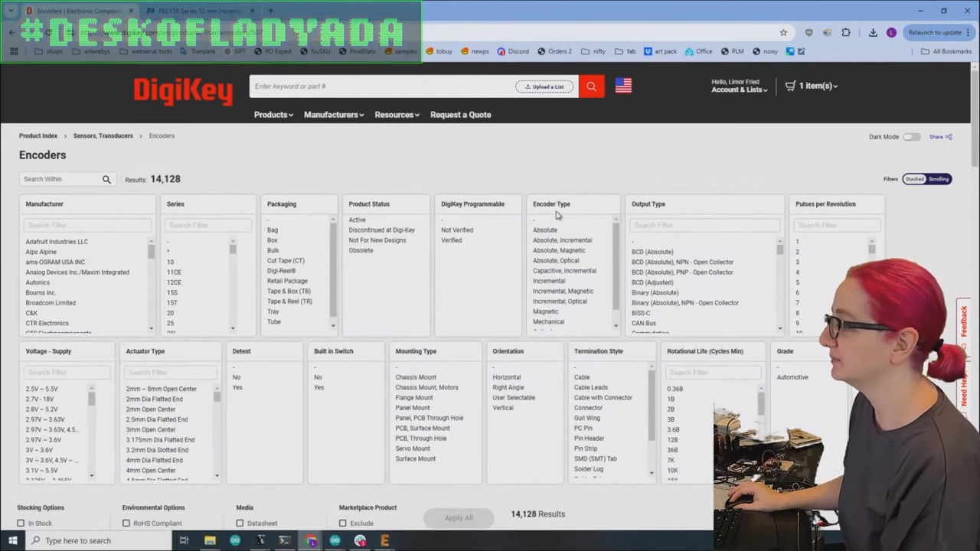
Filter all encoders to active parts with a built-in switch and detents, giving 771 results
click(357, 221)
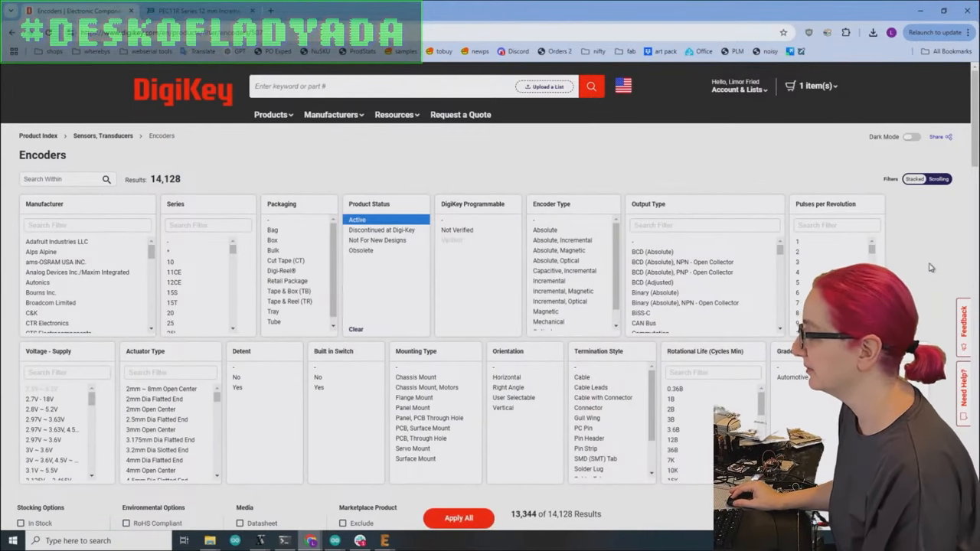
scroll(down, 3)
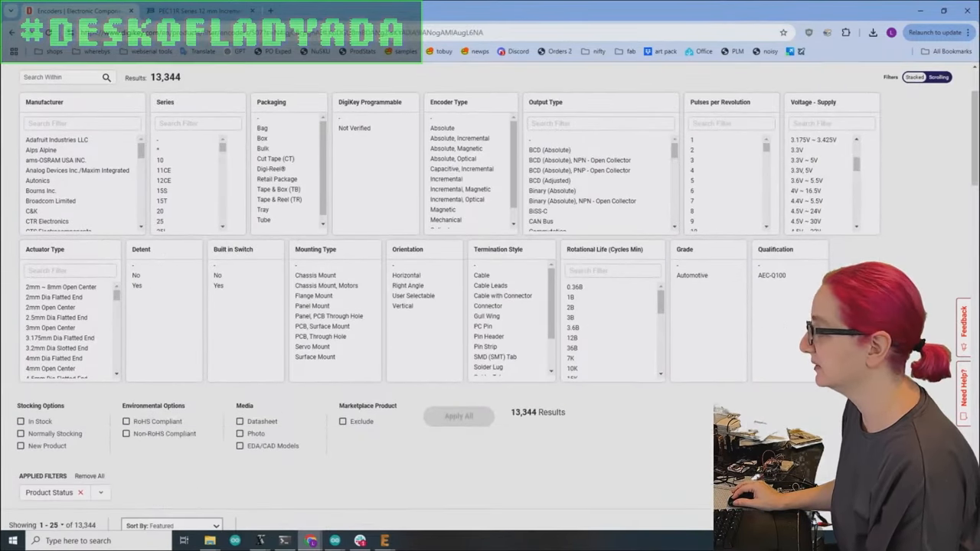
click(219, 285)
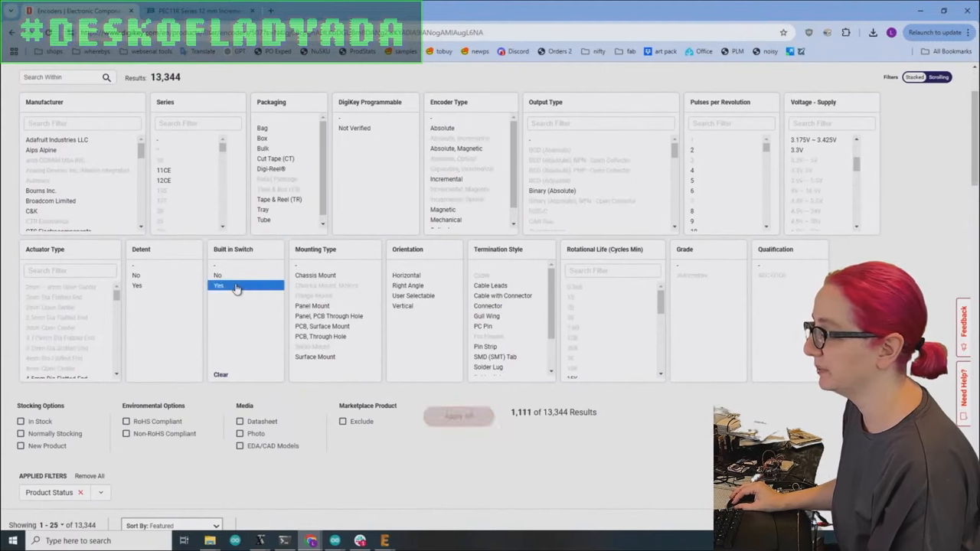
click(138, 286)
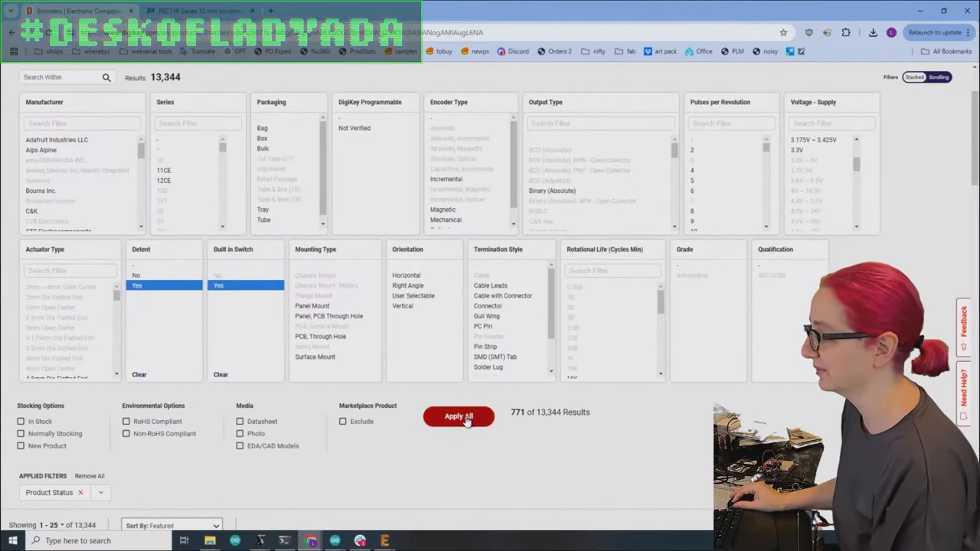
click(459, 417)
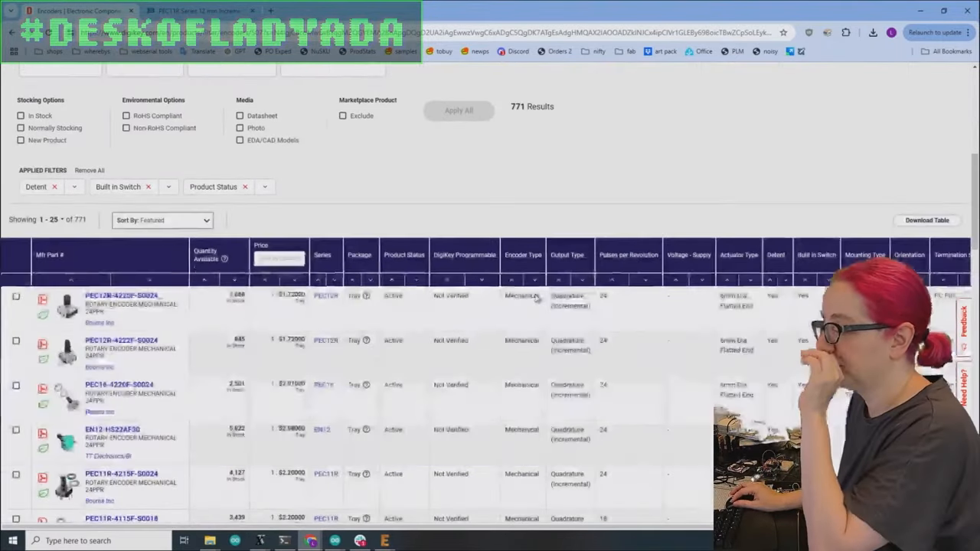
scroll(down, 3)
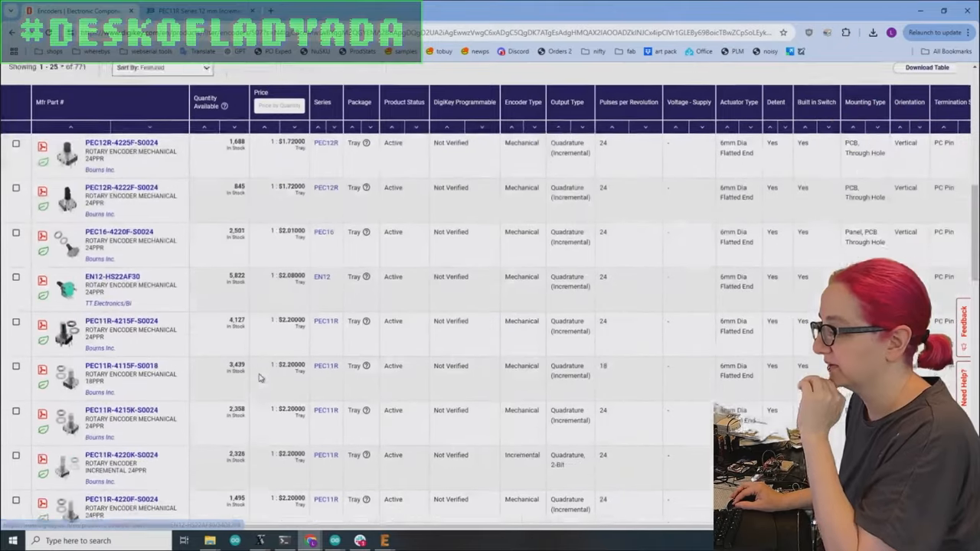
scroll(down, 3)
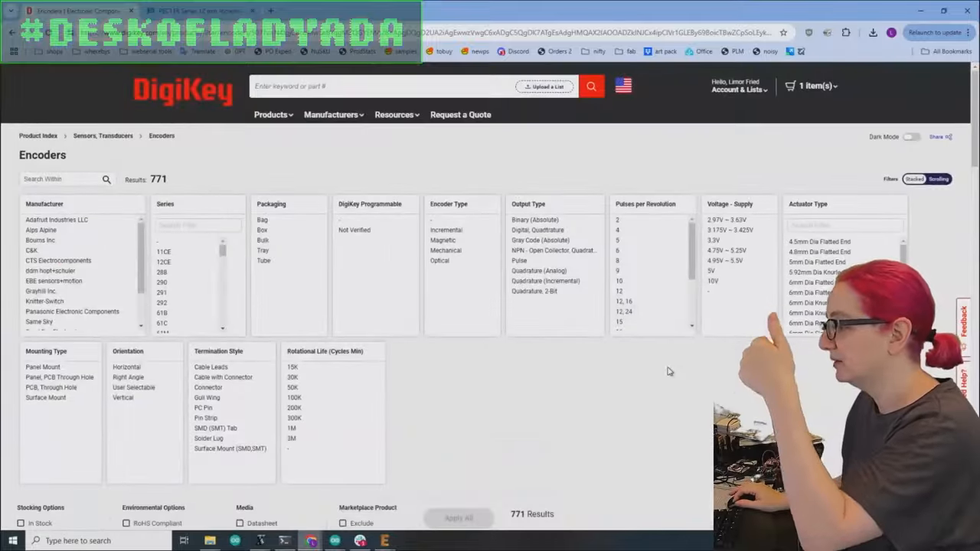
Restrict the encoders to vertical orientation and incremental encoder type
click(123, 346)
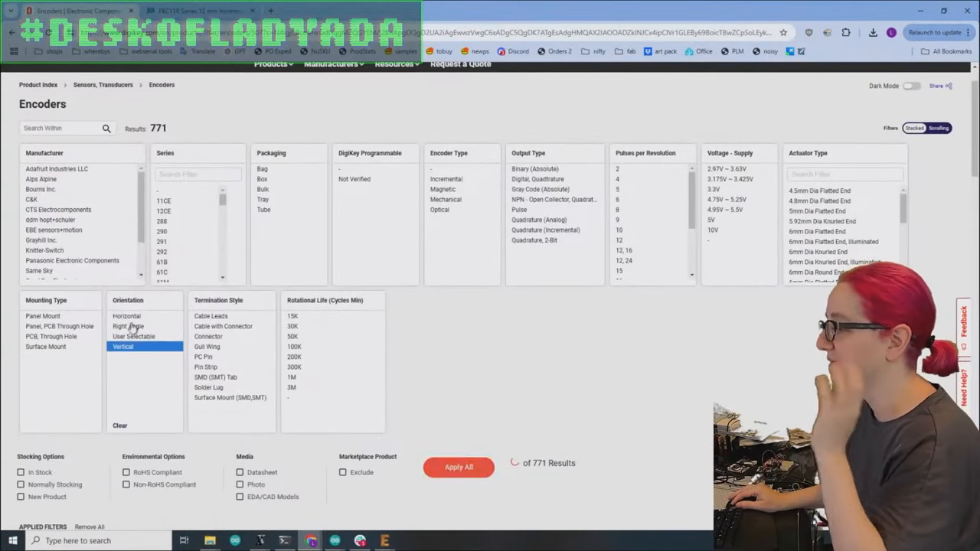
click(135, 337)
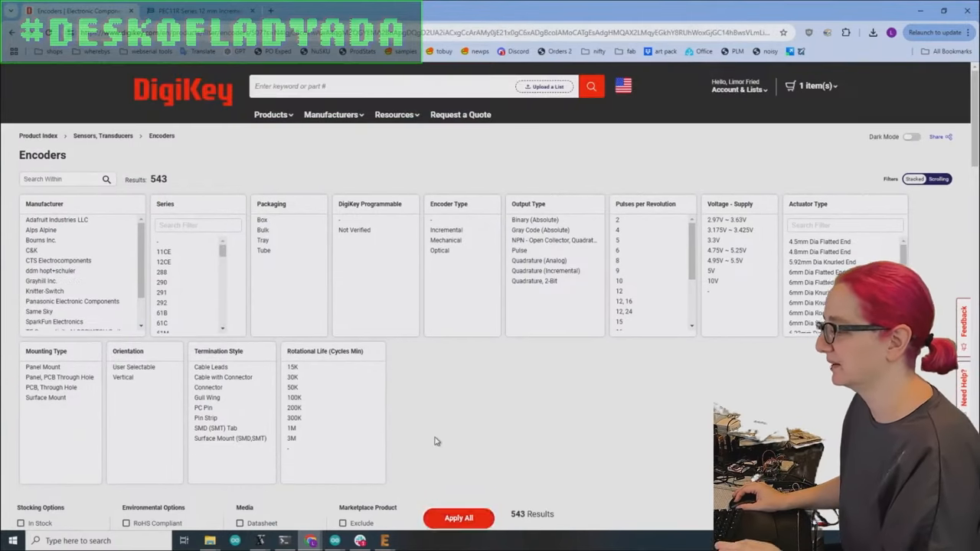
scroll(down, 3)
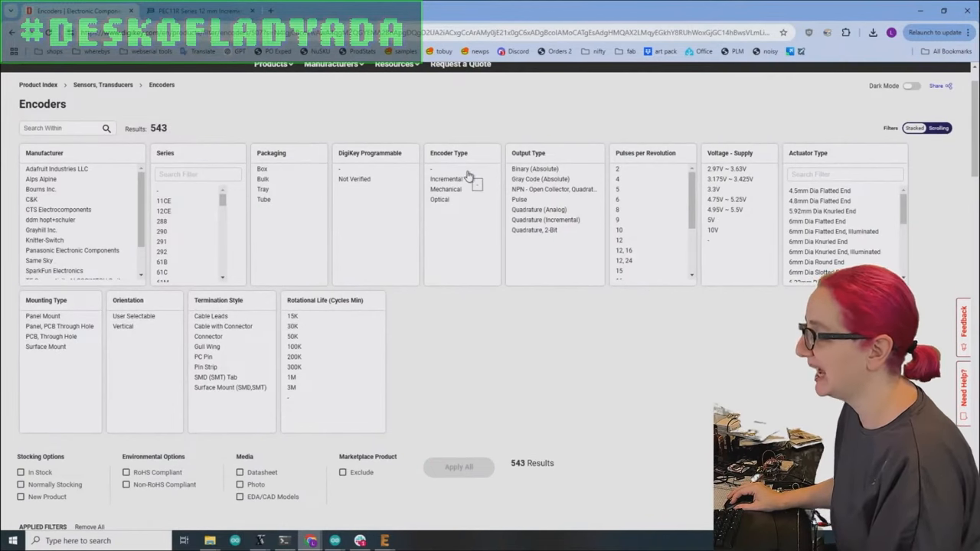
click(446, 177)
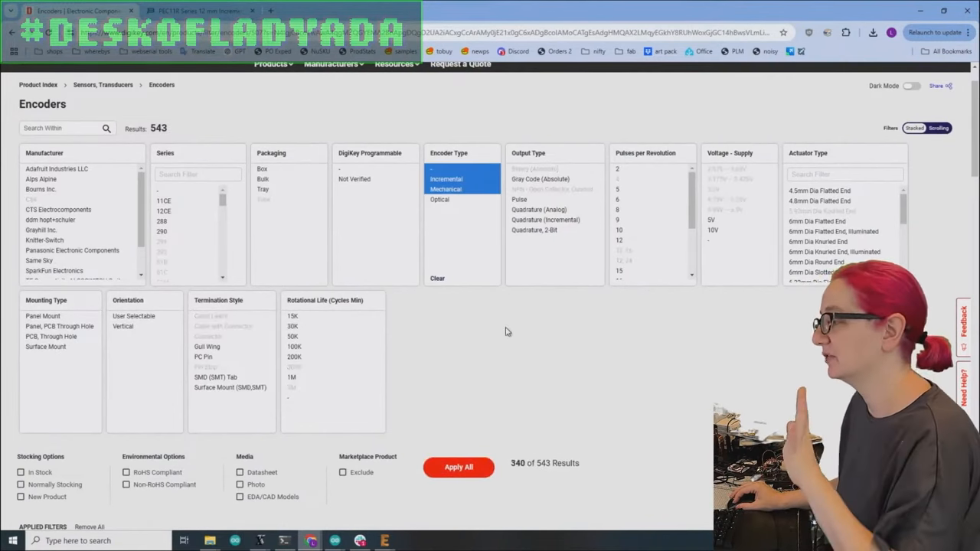
mouse_move(482, 345)
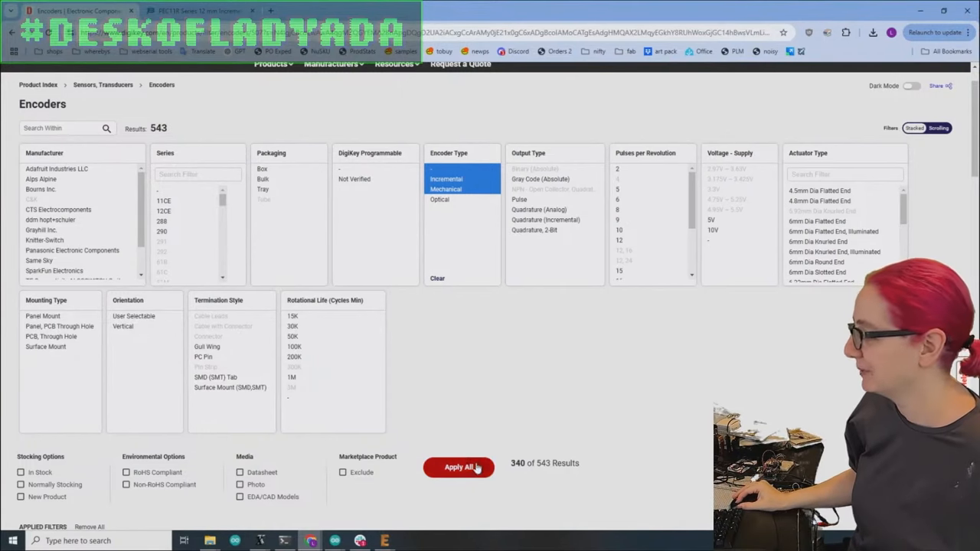
click(460, 467)
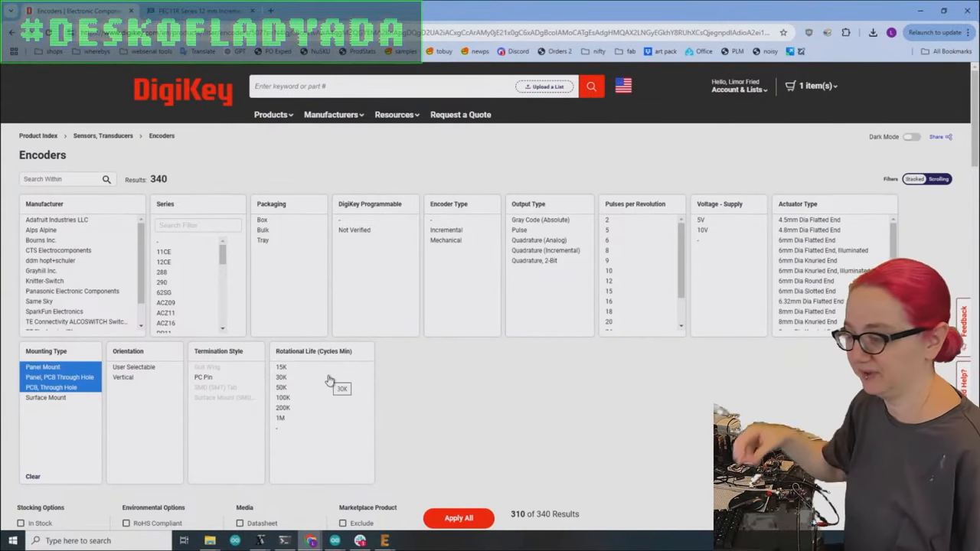
Apply the panel and through-hole mounting filters, narrowing the list to 310 results
scroll(down, 3)
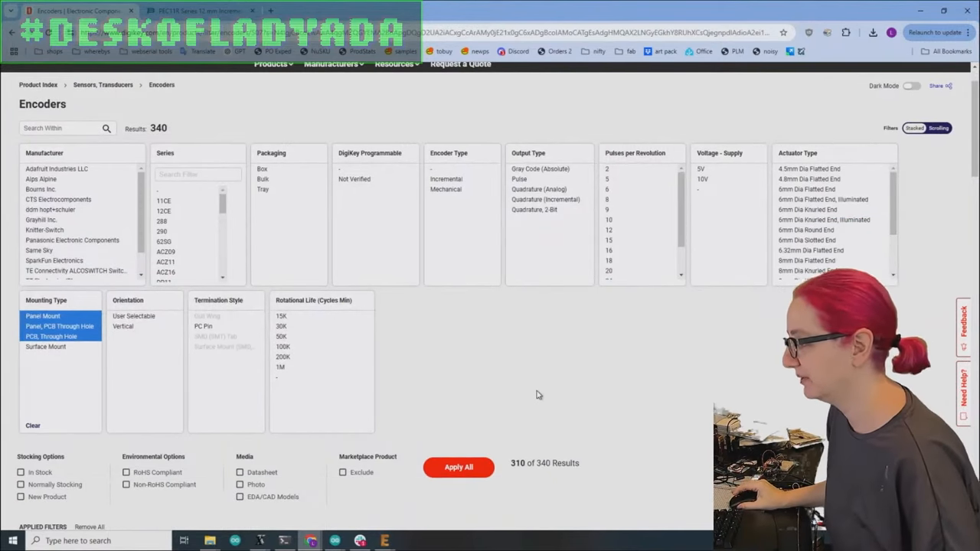
click(457, 466)
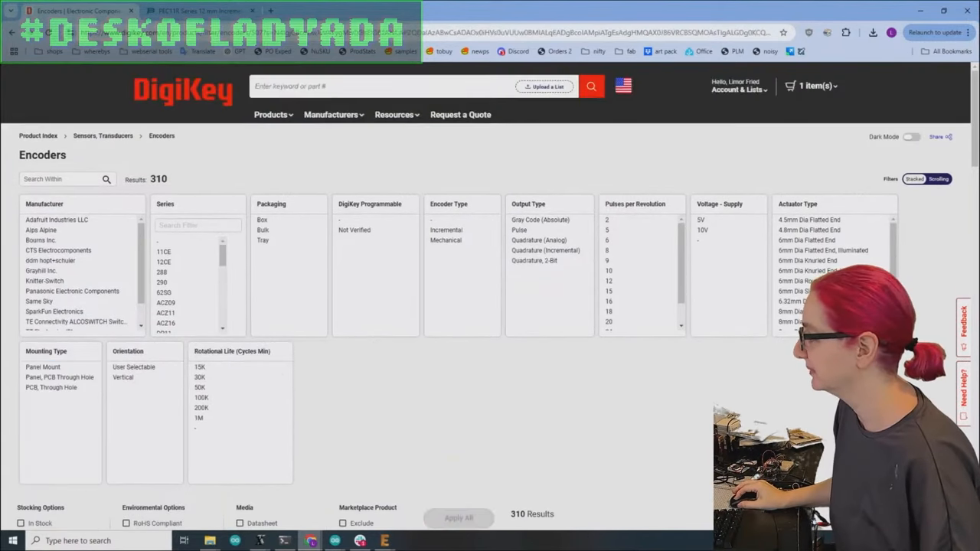
scroll(down, 3)
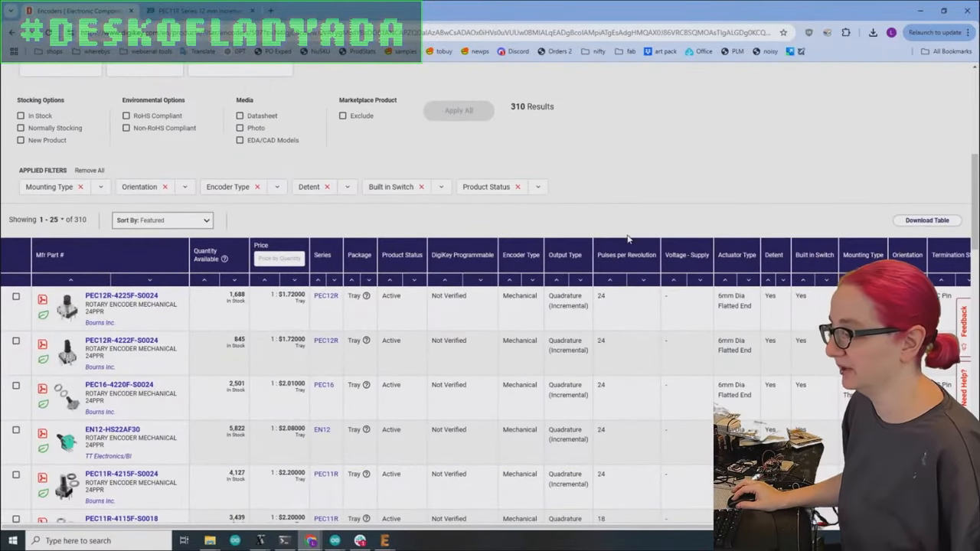
Scroll through the 310 filtered encoder results table, including its right-hand columns
scroll(down, 3)
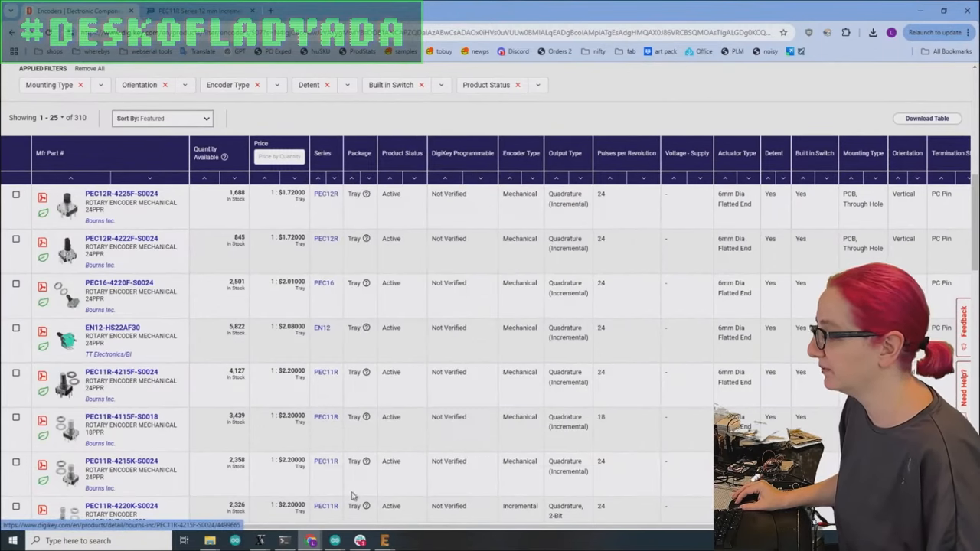
scroll(right, 3)
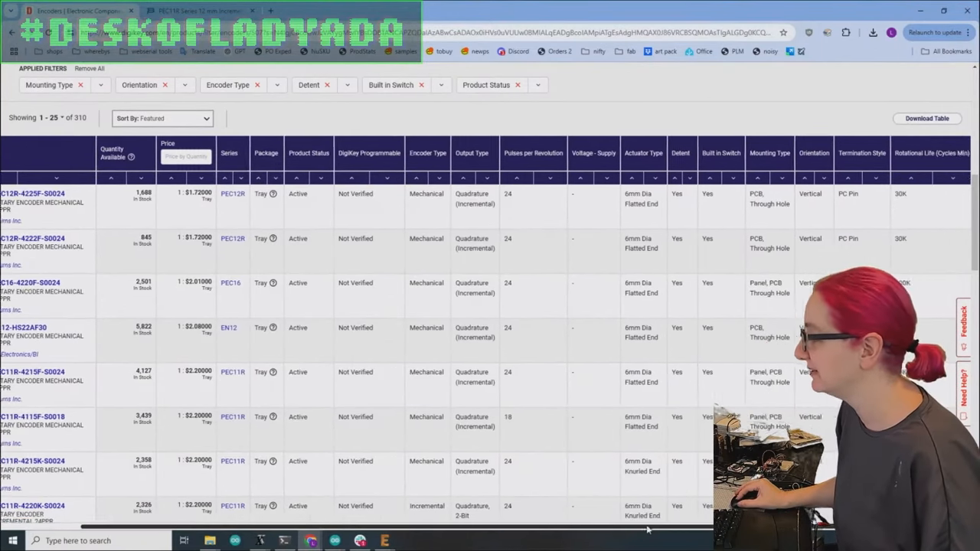
scroll(right, 3)
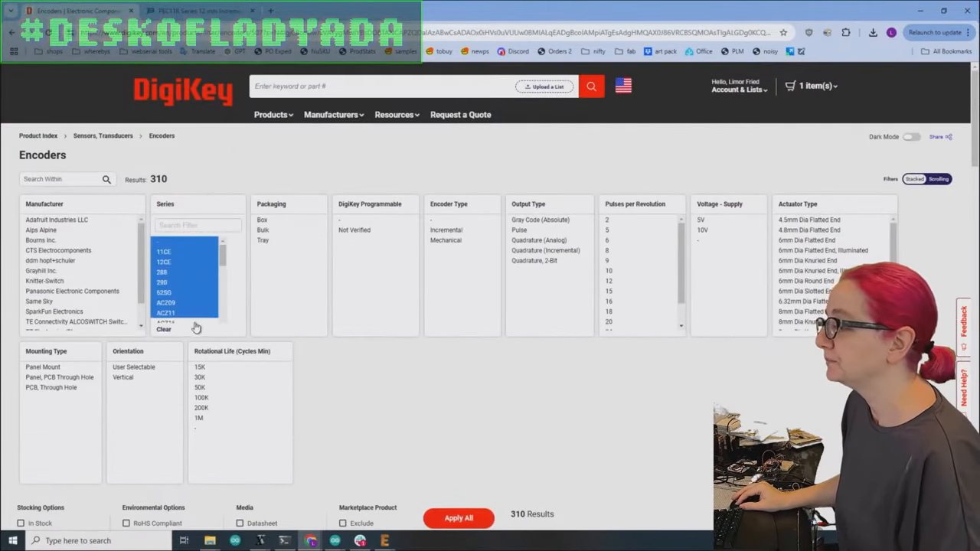
Filter to the chosen series range and normally stocked parts, cutting results to 121
scroll(down, 3)
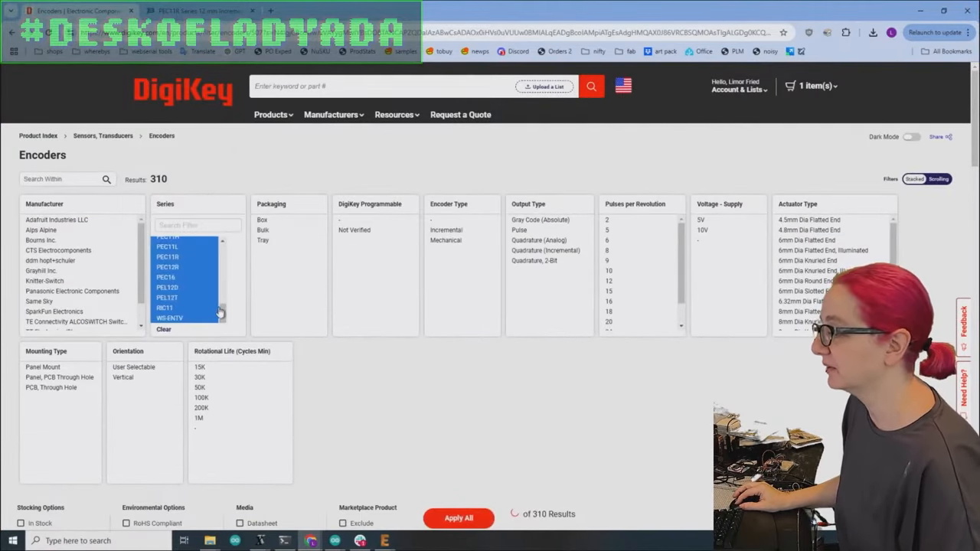
click(166, 245)
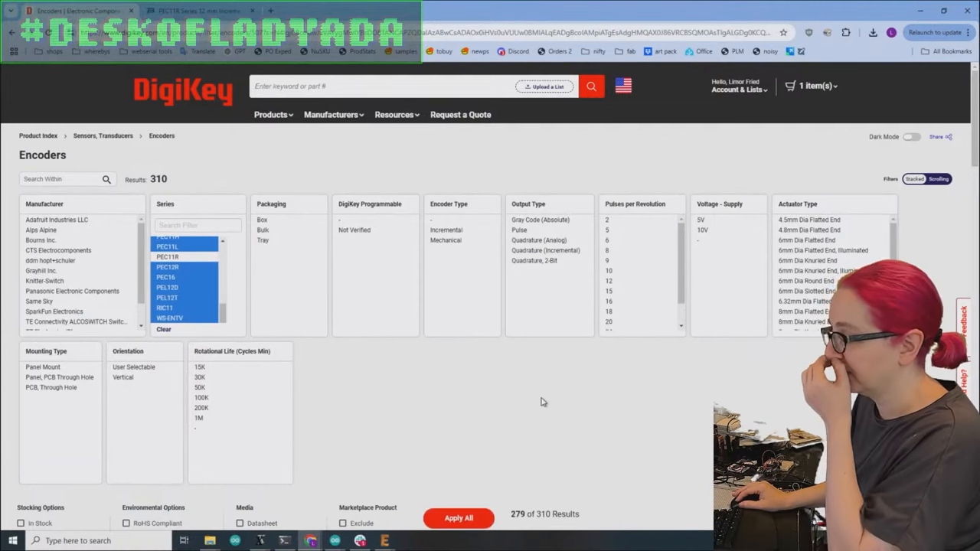
scroll(down, 3)
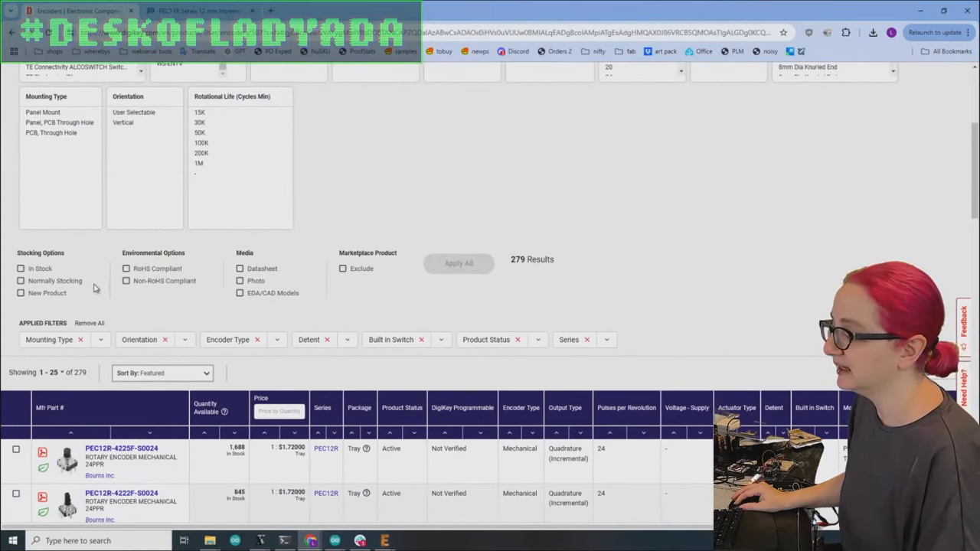
click(21, 280)
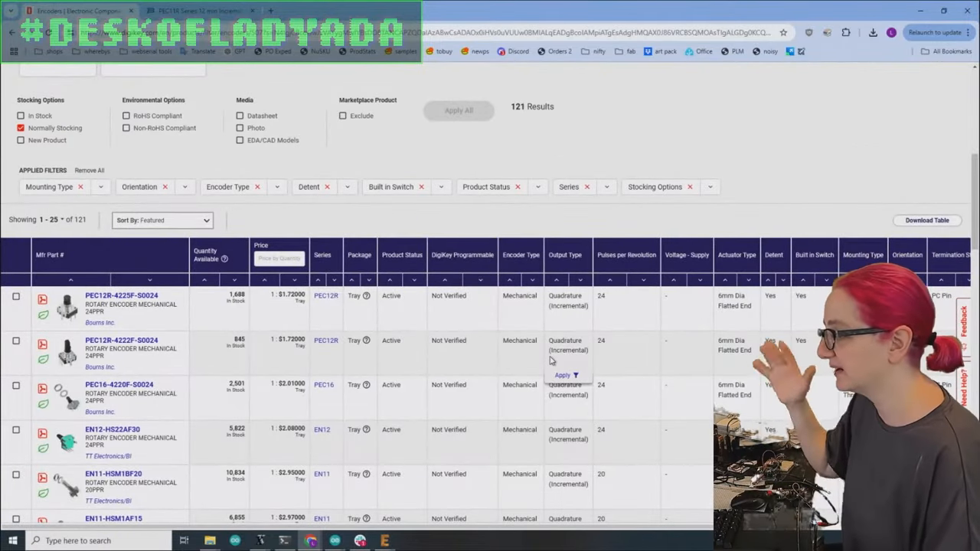
scroll(down, 3)
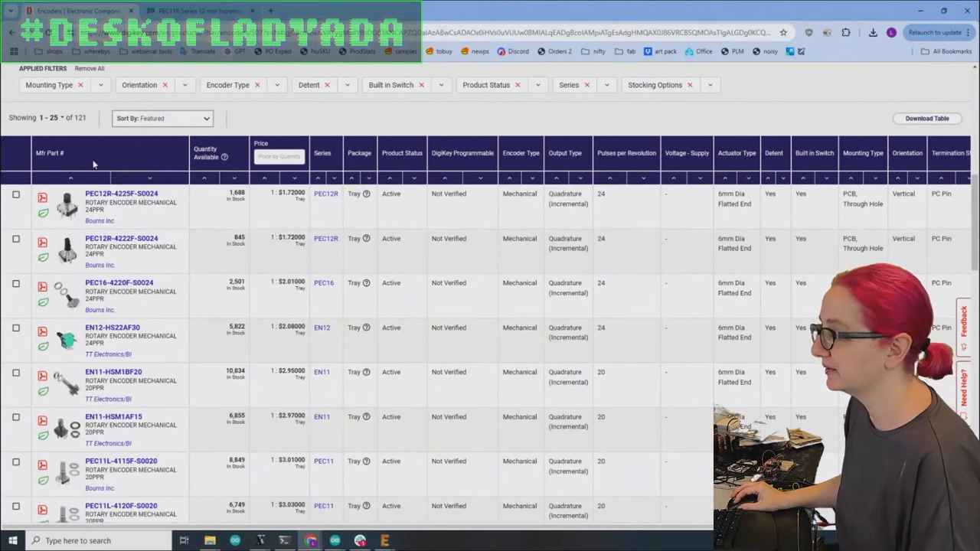
mouse_move(68, 297)
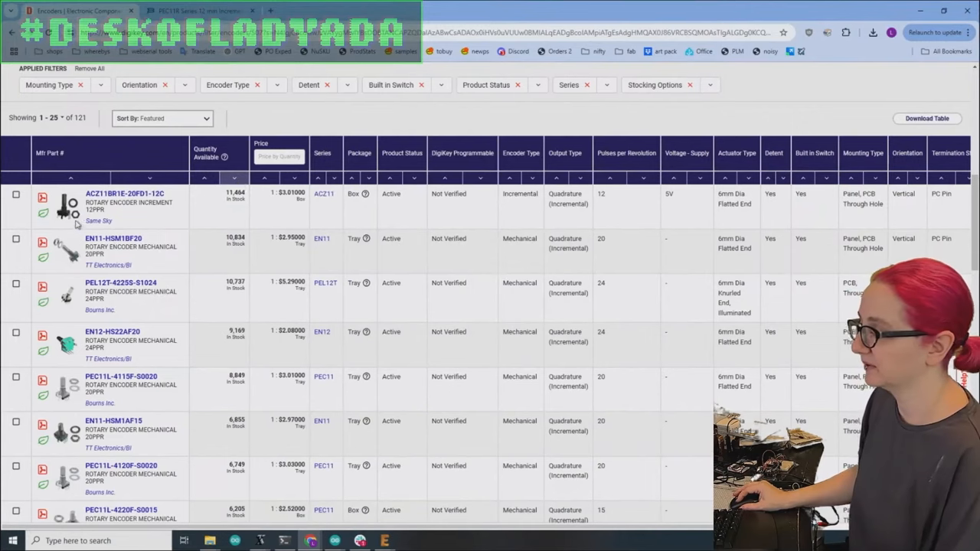
mouse_move(70, 208)
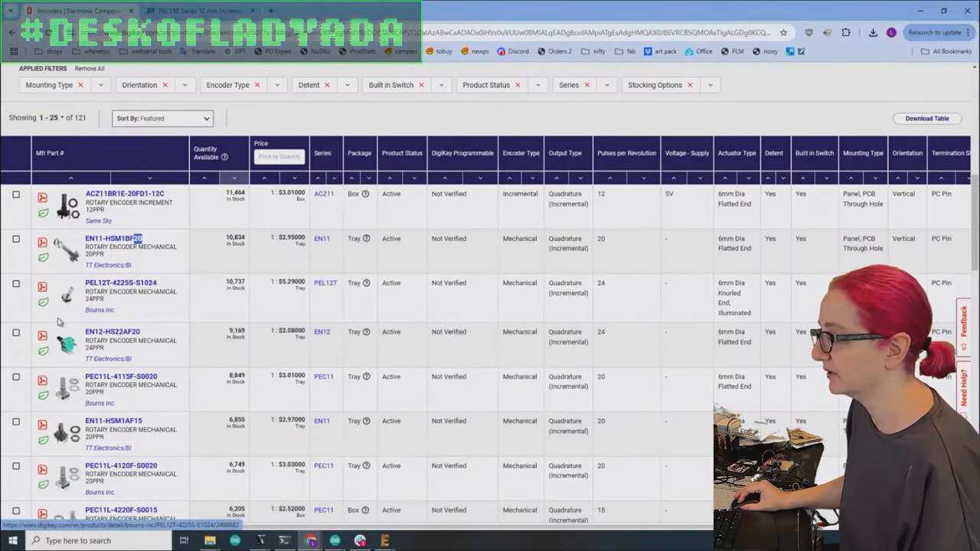
Scroll the 121 encoders sorted by quantity available to preview candidate photos
scroll(down, 3)
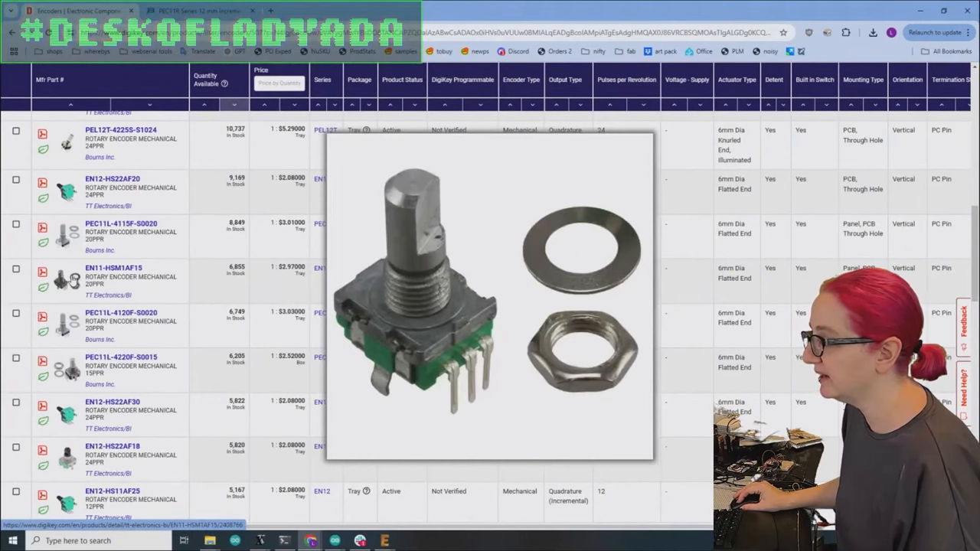
Read the EN11 datasheet's ordering information and shaft type tables
click(42, 270)
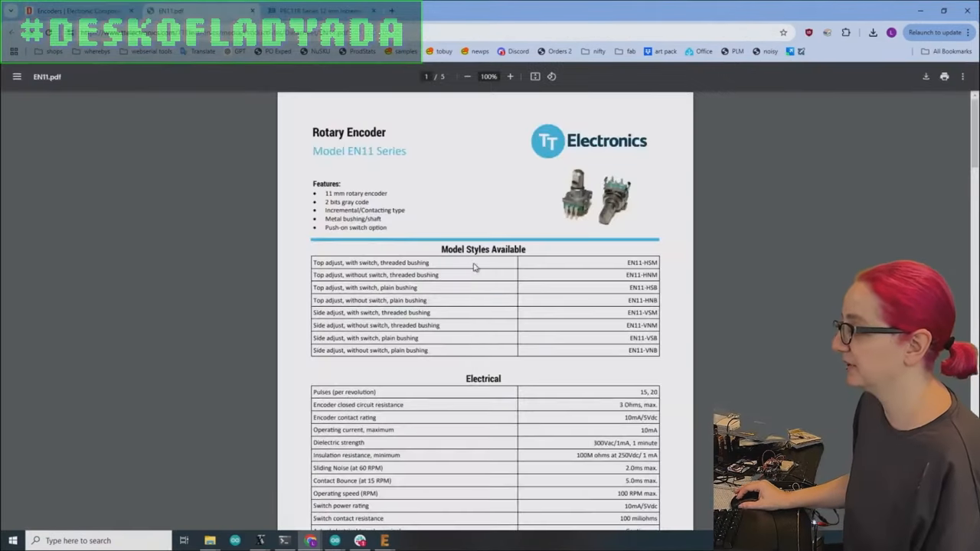
scroll(down, 3)
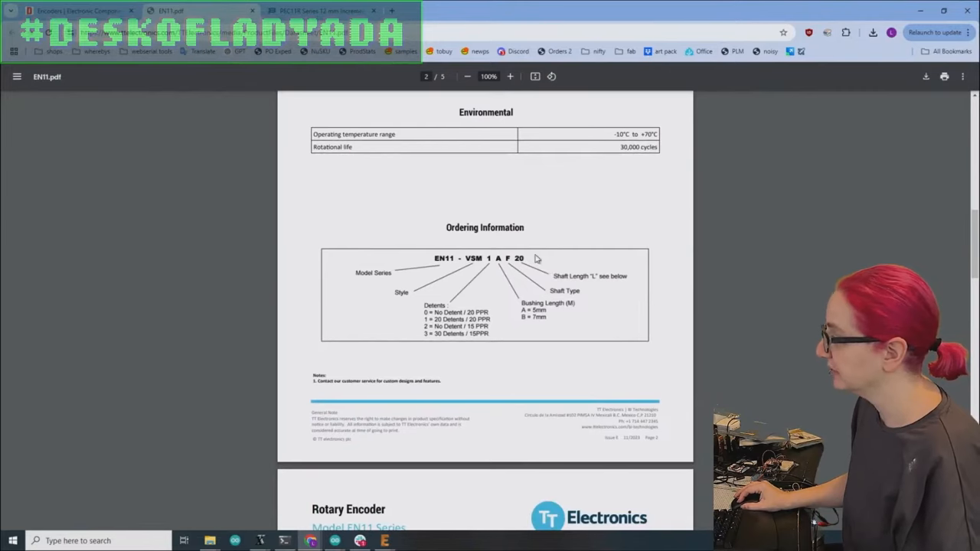
scroll(down, 3)
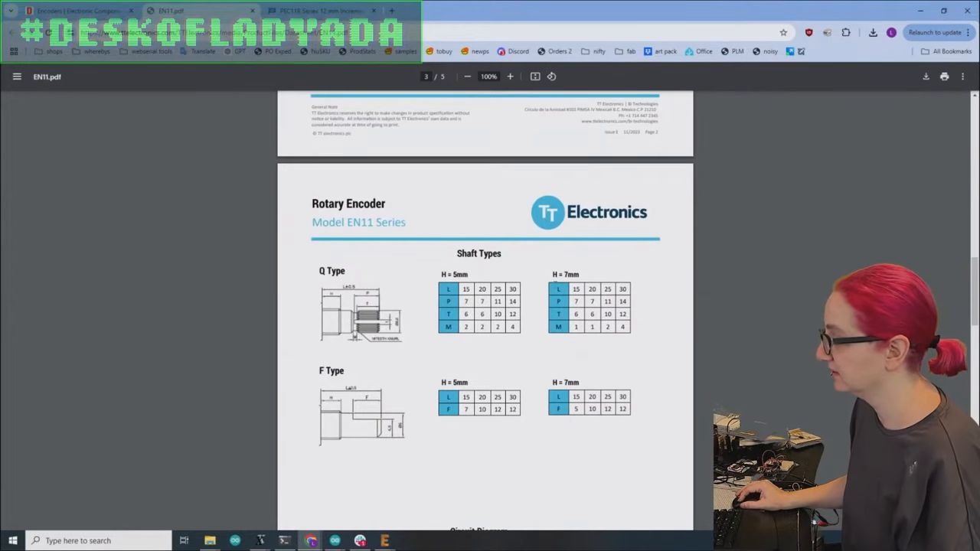
scroll(down, 3)
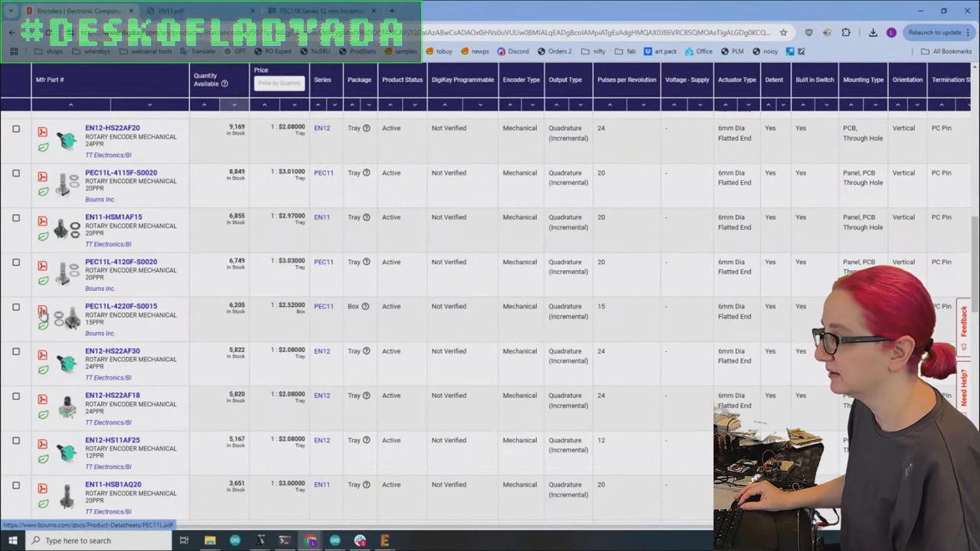
Read the PEC11L datasheet's How To Order and Product Dimensions sections, enlarging the page
click(43, 308)
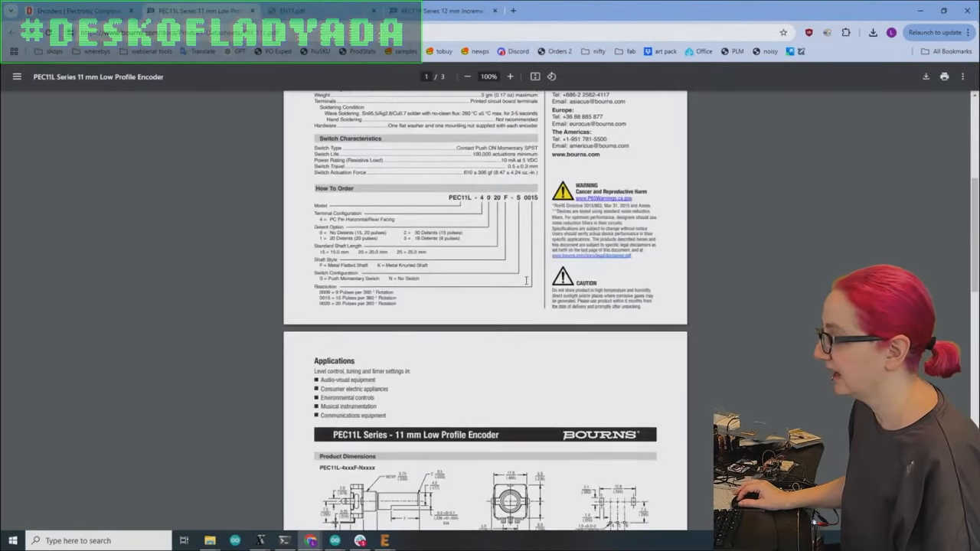
scroll(down, 3)
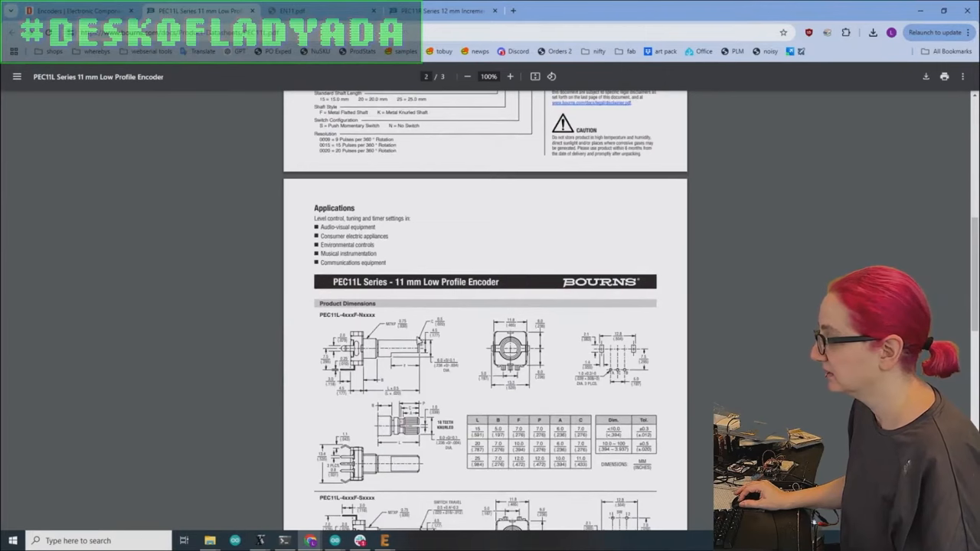
mouse_move(532, 411)
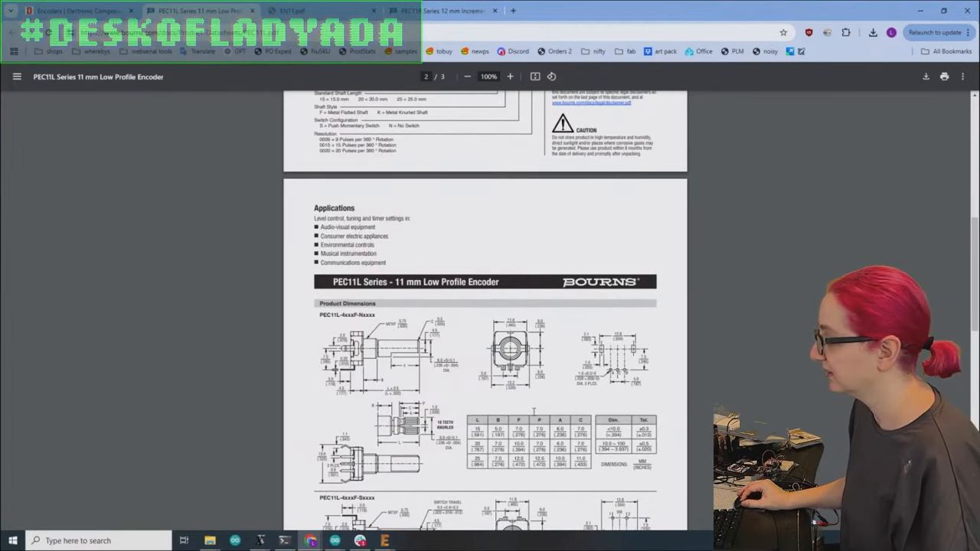
scroll(down, 3)
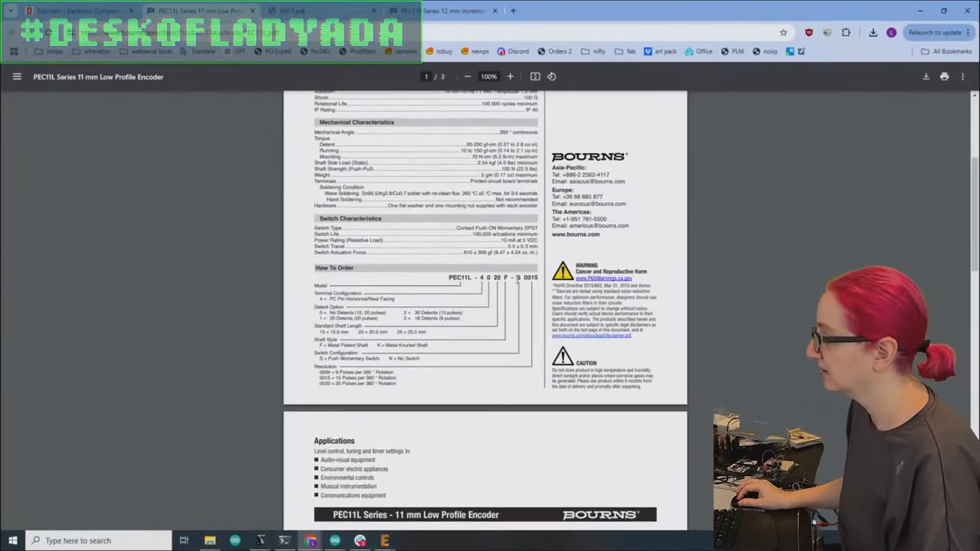
click(510, 76)
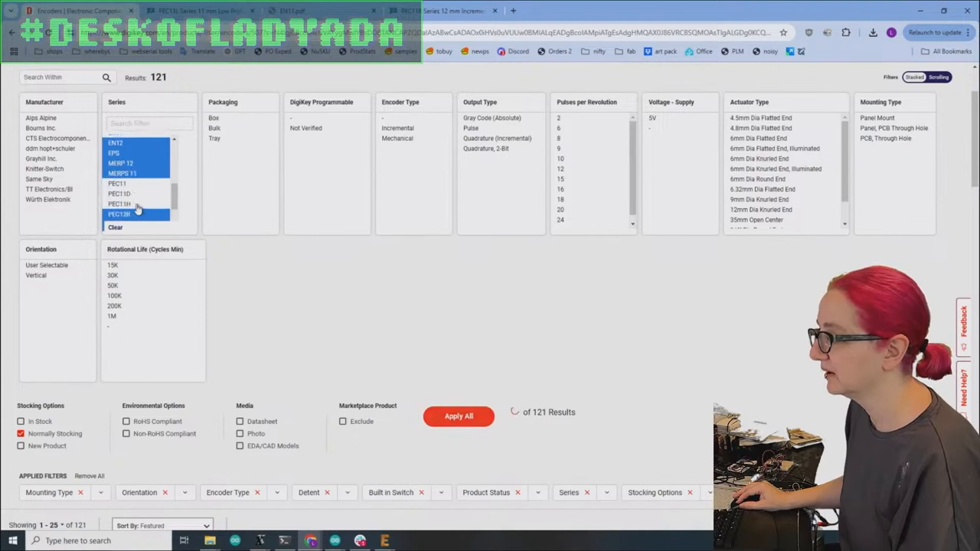
Add further encoder series such as PEC12R to the Series filter and apply it, narrowing to 88 results
click(458, 416)
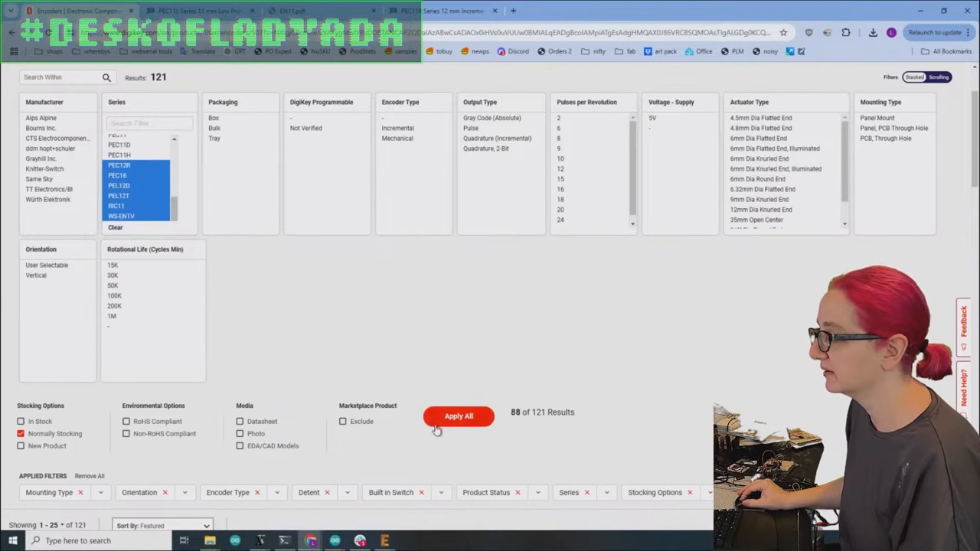
click(458, 417)
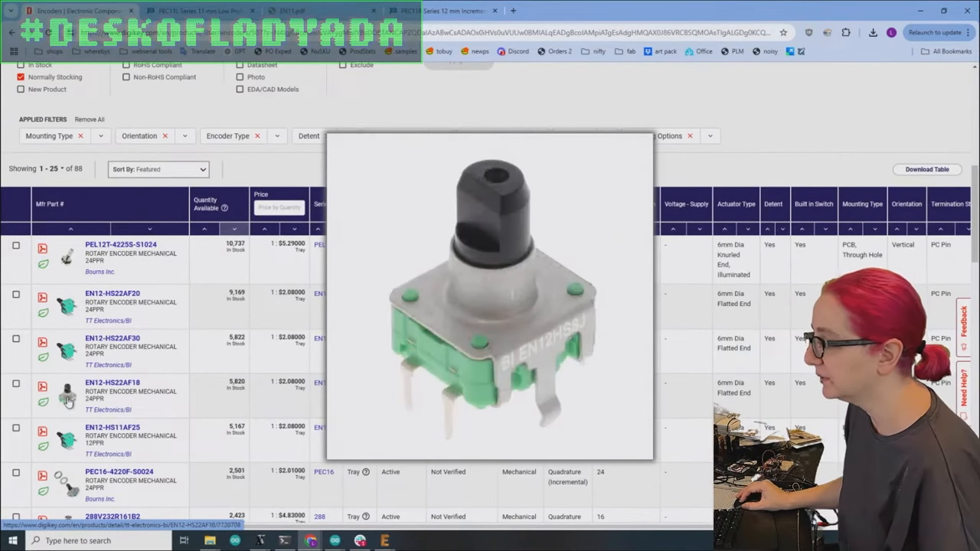
mouse_move(67, 395)
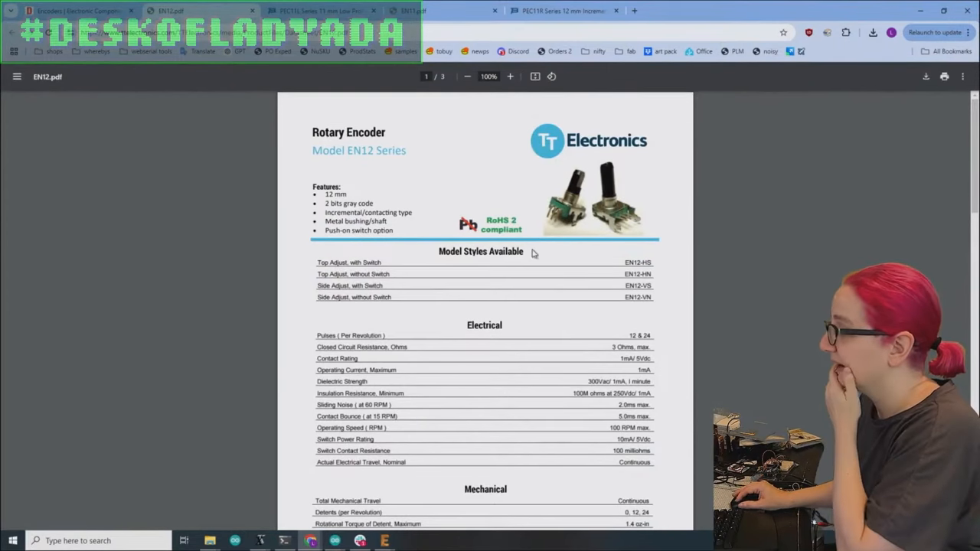
mouse_move(647, 267)
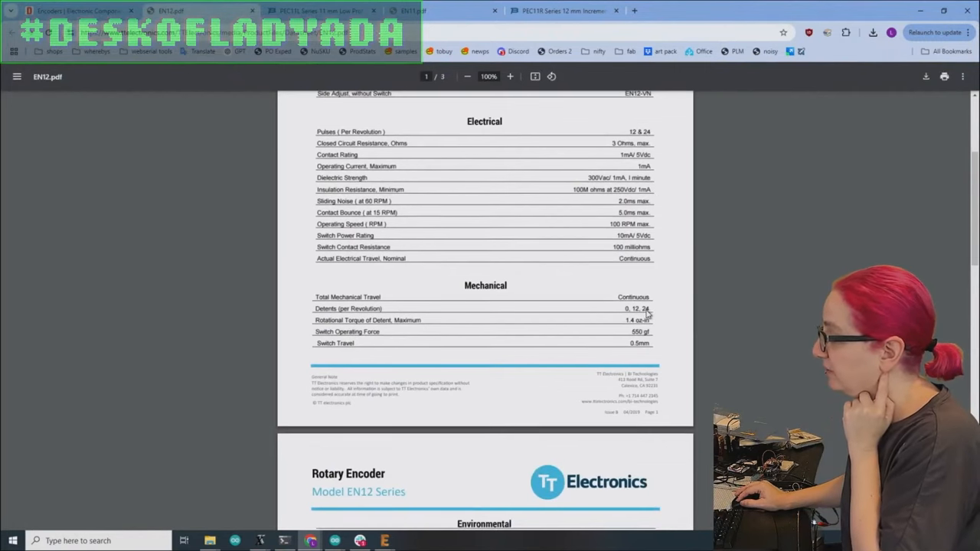
Read through the EN12 datasheet's ordering guide and zoom to view its outline drawings
scroll(down, 3)
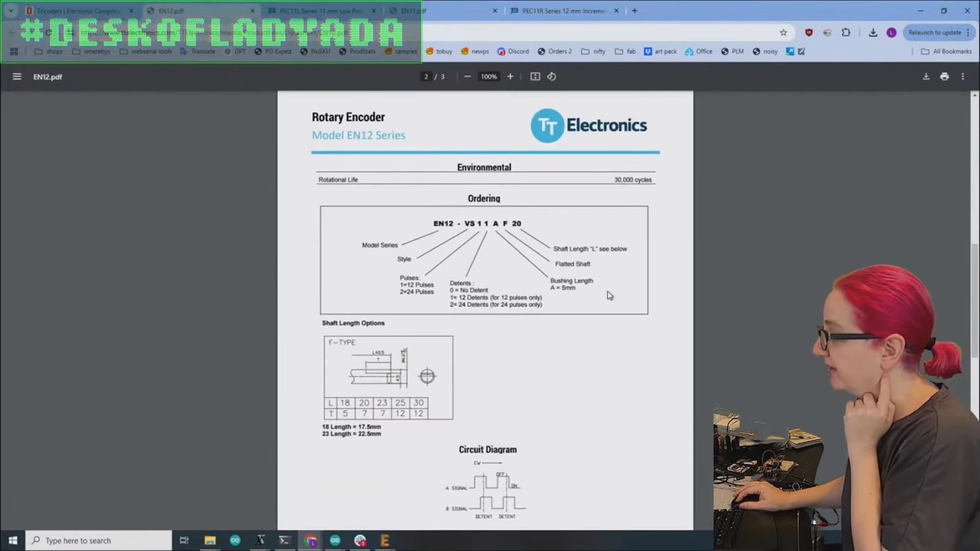
scroll(down, 3)
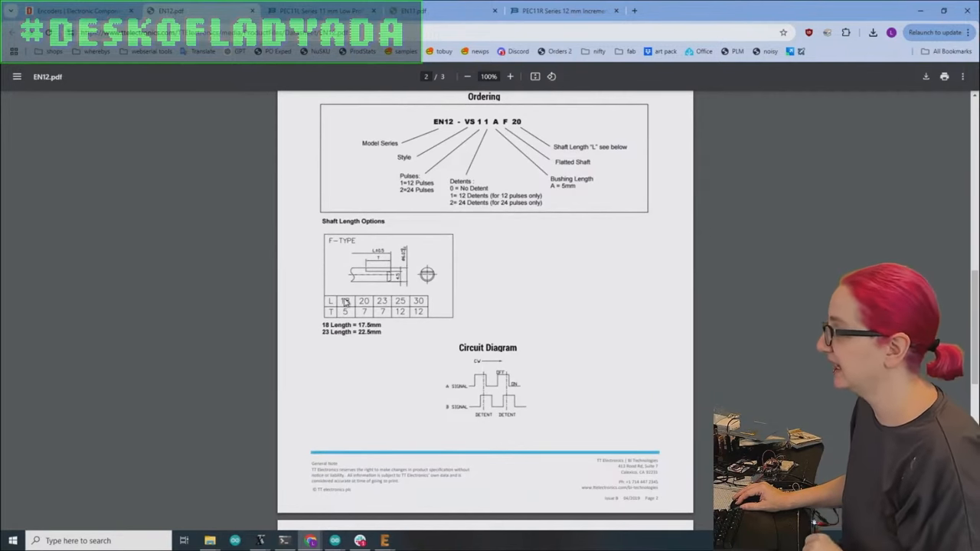
scroll(down, 3)
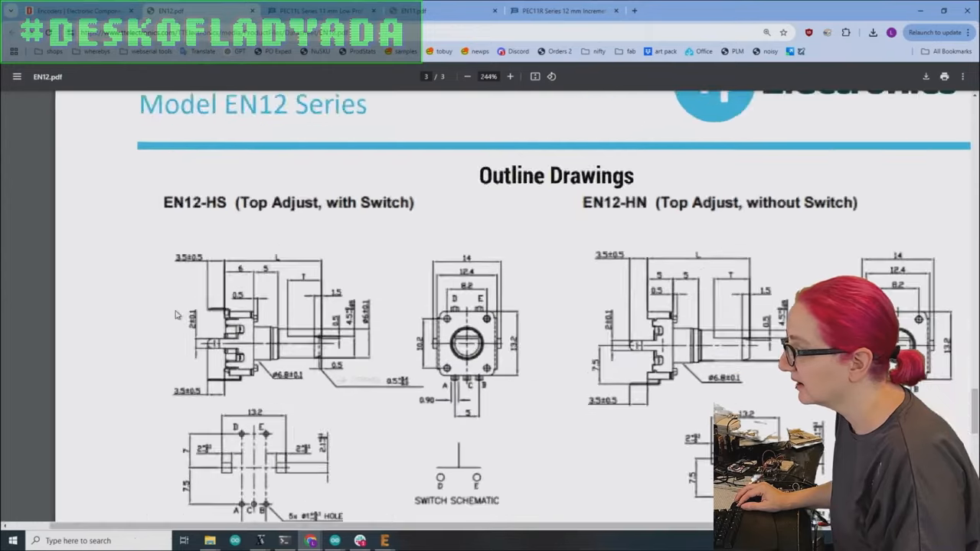
click(467, 77)
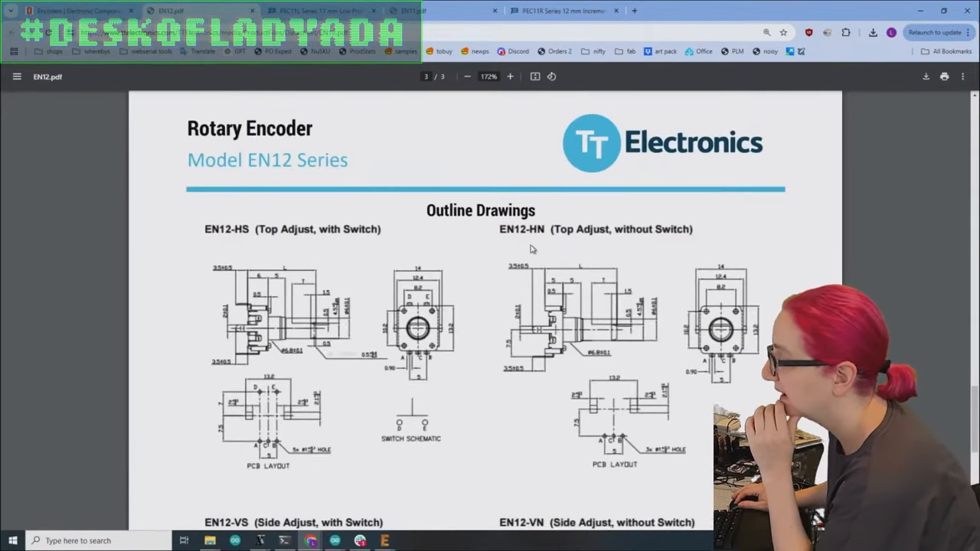
mouse_move(320, 267)
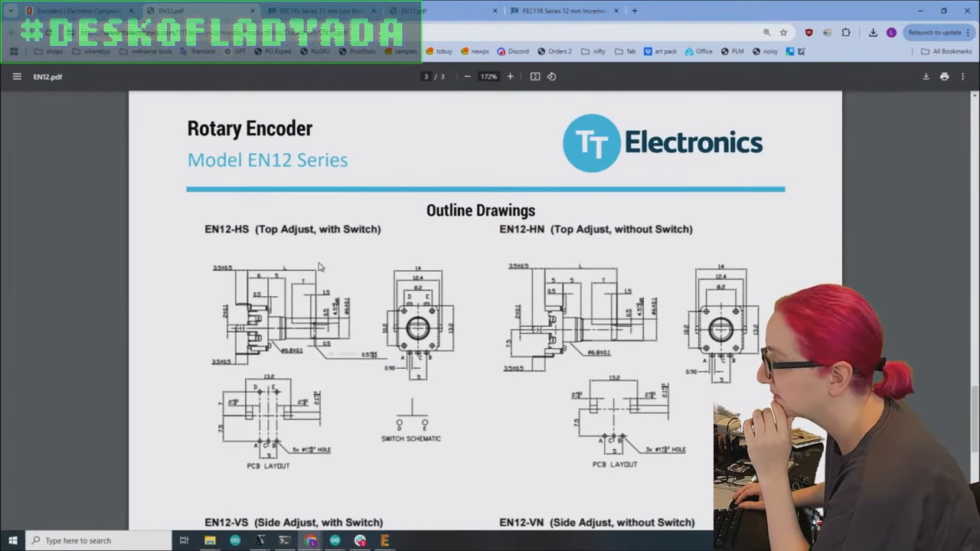
click(510, 77)
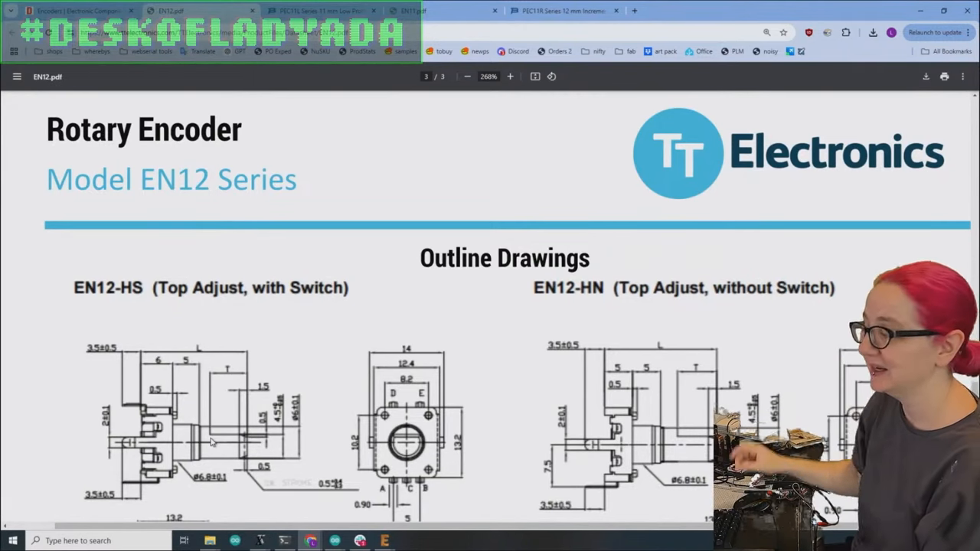
Bring up the PEC11L datasheet and compare its outline drawings with the EN12
click(313, 11)
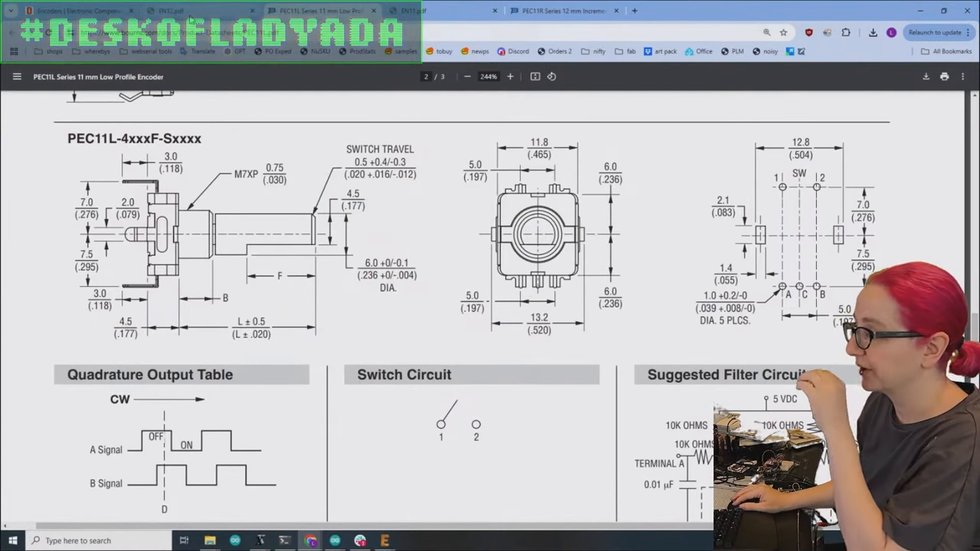
mouse_move(161, 309)
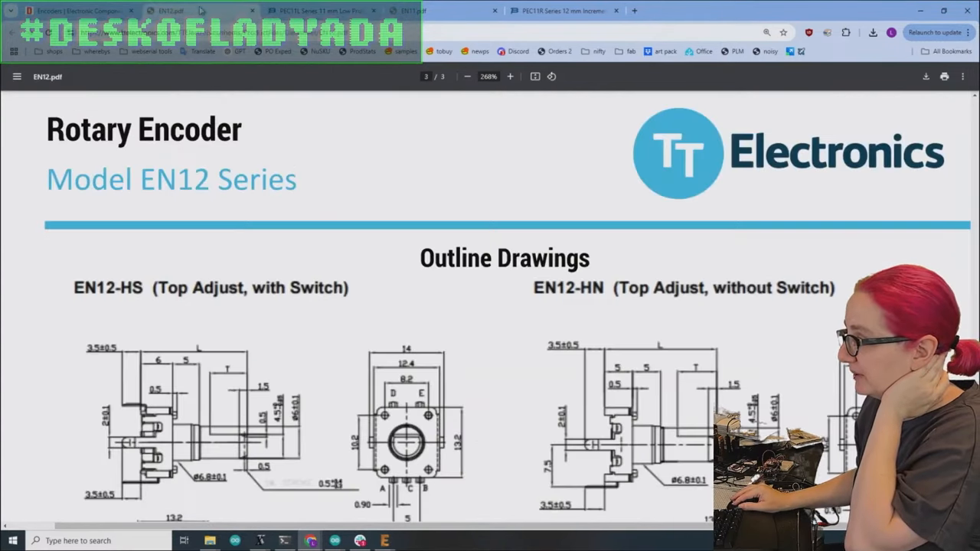
scroll(down, 3)
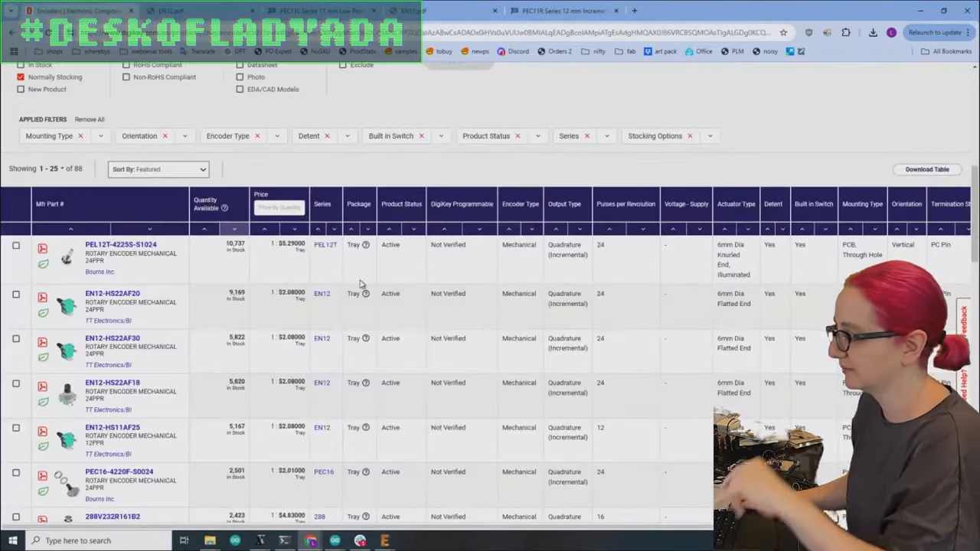
Filter the encoder list to the PEC12R series with 24 pulses per revolution
scroll(down, 3)
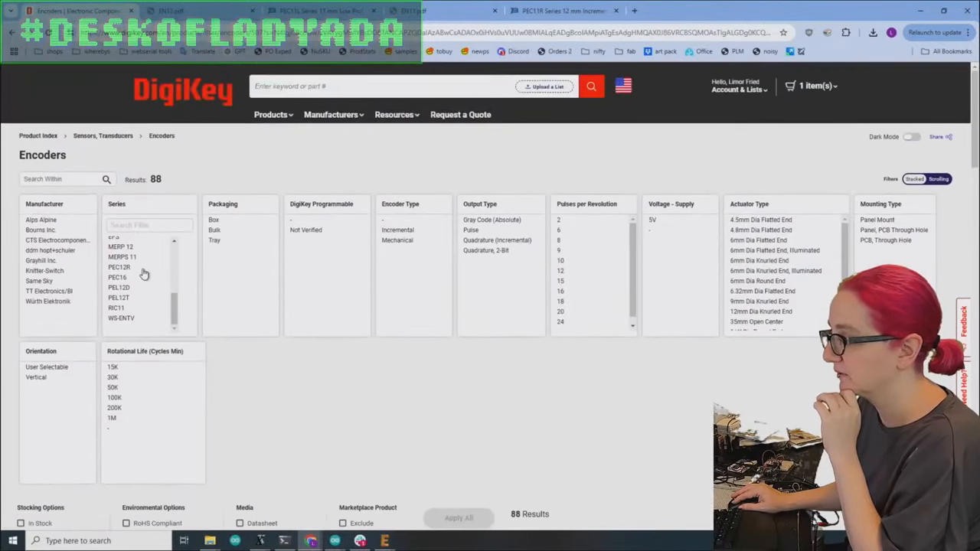
click(119, 287)
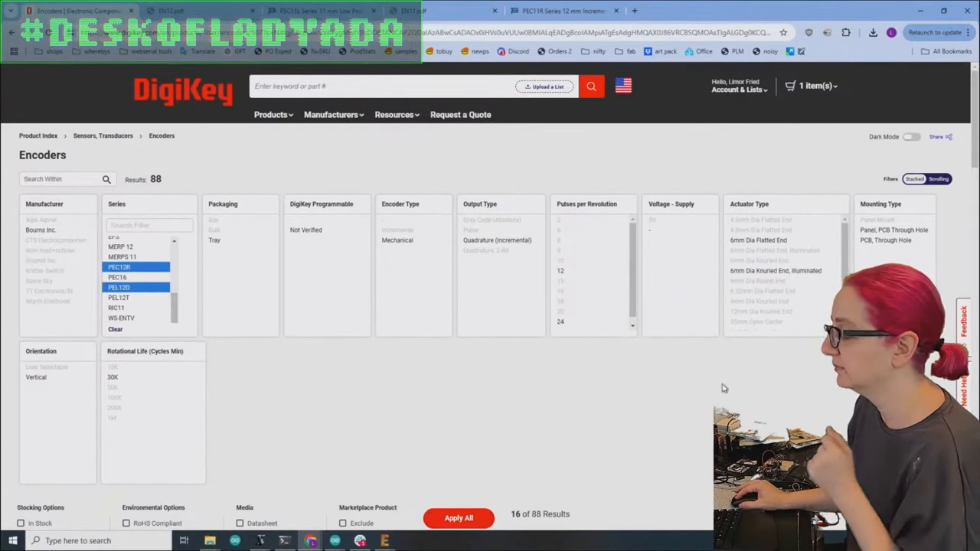
click(458, 517)
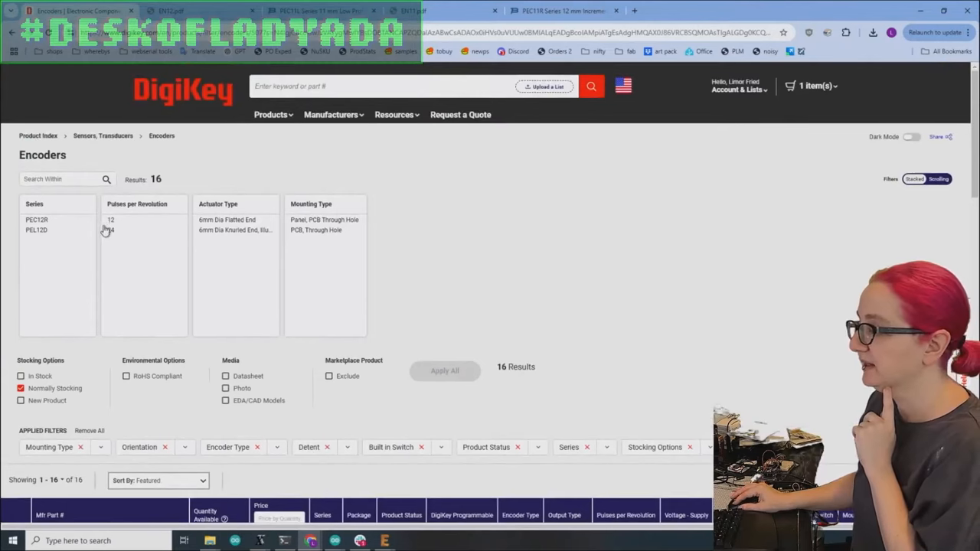
click(110, 230)
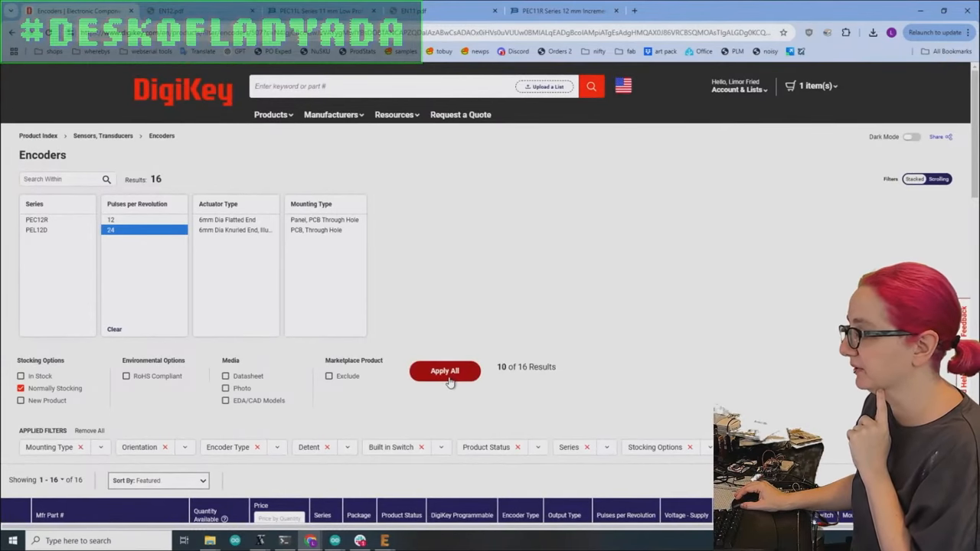
click(444, 371)
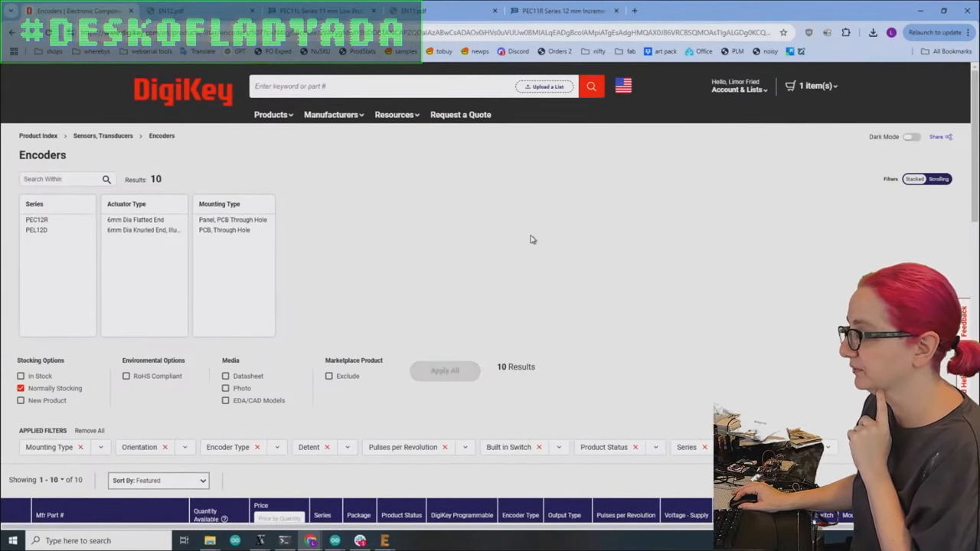
Keep only 6mm flatted-end shaft parts, leaving eight results, and bring up the PEC12R datasheet
scroll(down, 3)
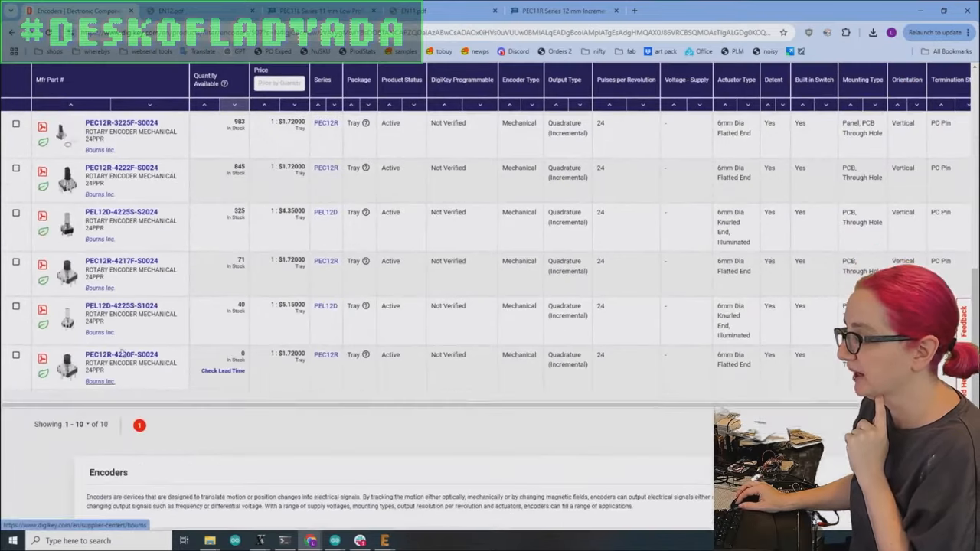
scroll(up, 3)
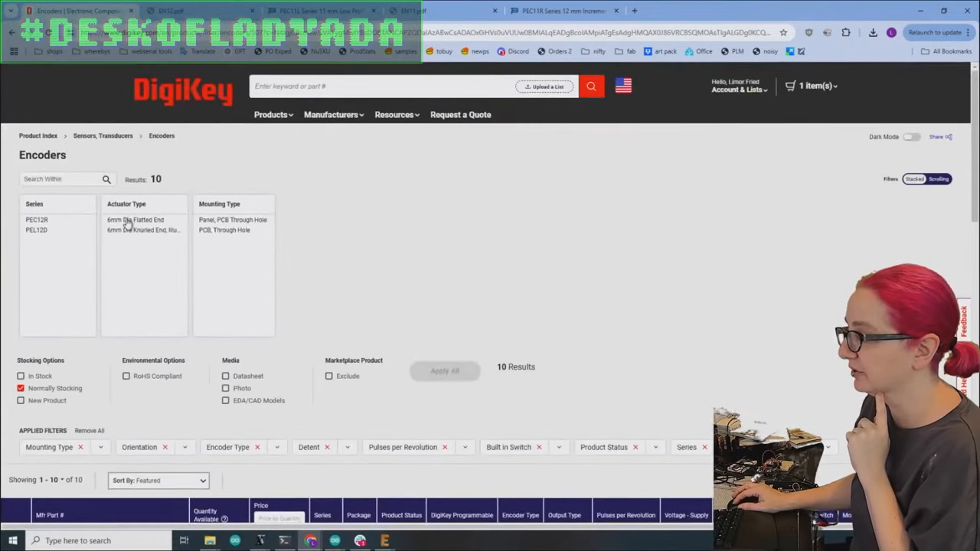
click(135, 221)
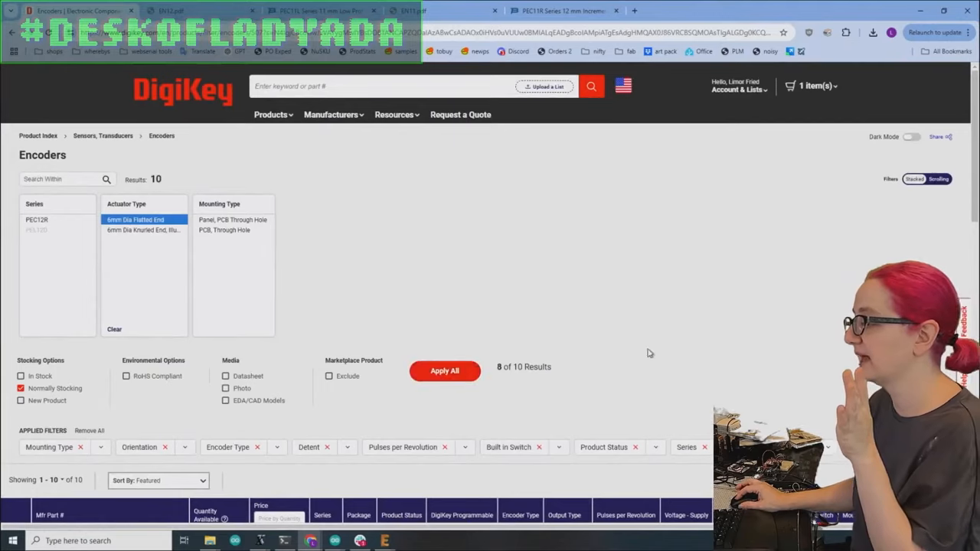
click(444, 370)
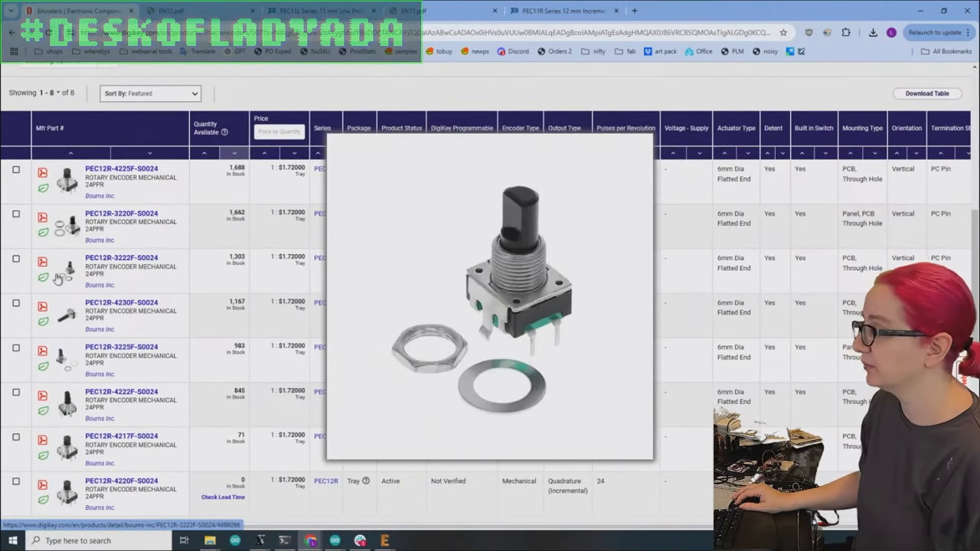
mouse_move(68, 178)
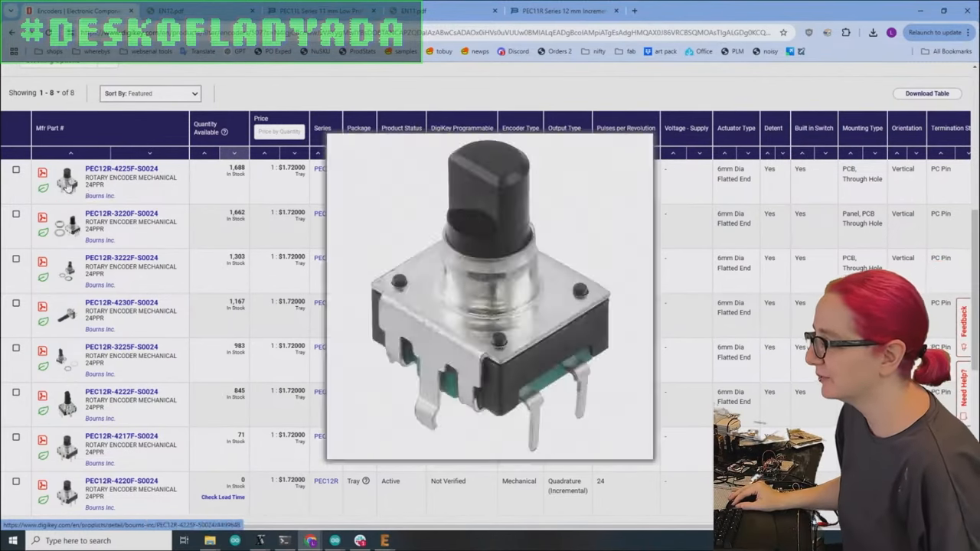
click(176, 11)
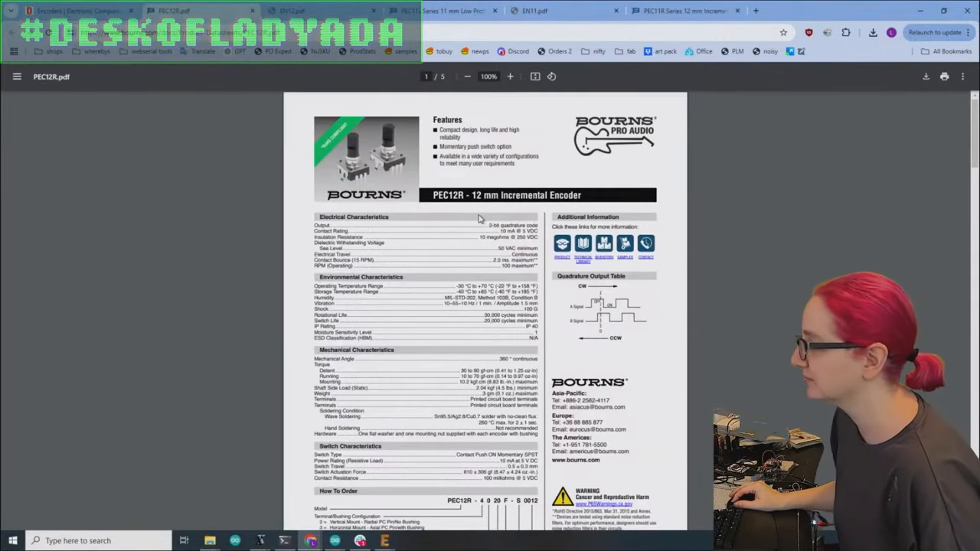
mouse_move(533, 214)
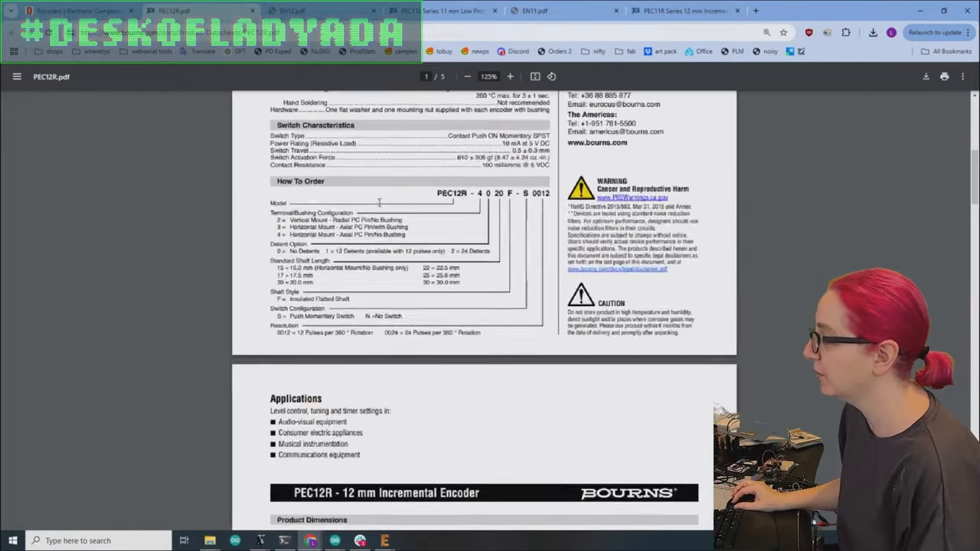
Read the PEC12R How to Order section, highlighting the 15 mm shaft length option
click(510, 76)
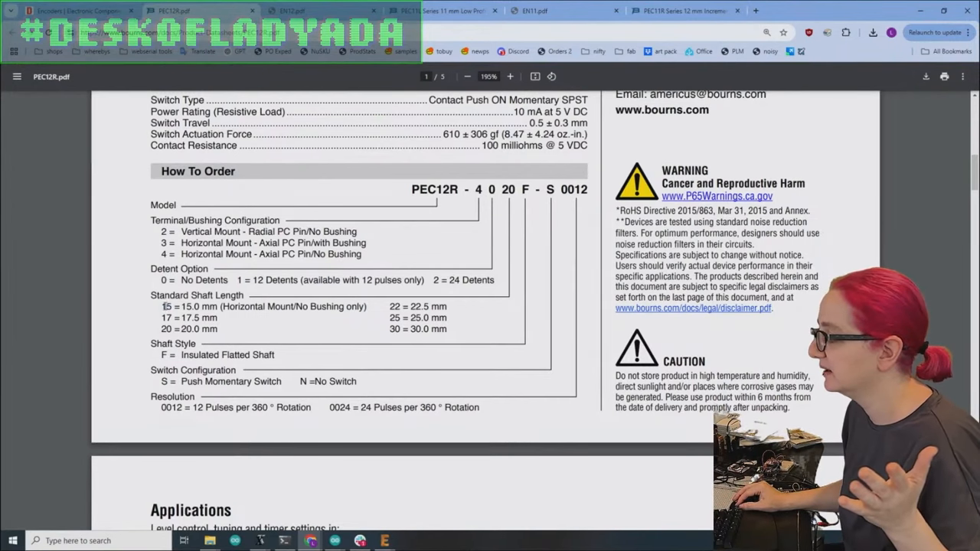
drag(161, 306, 368, 307)
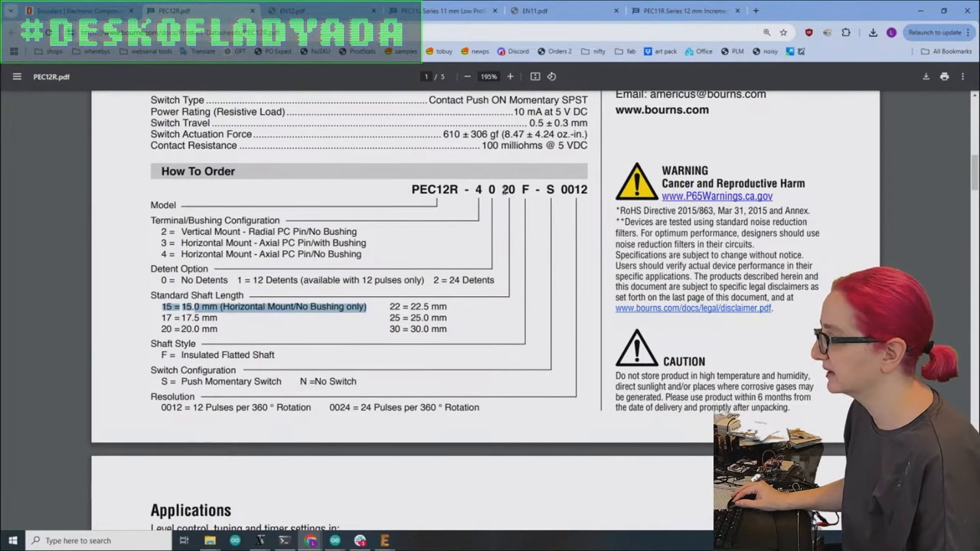
scroll(down, 3)
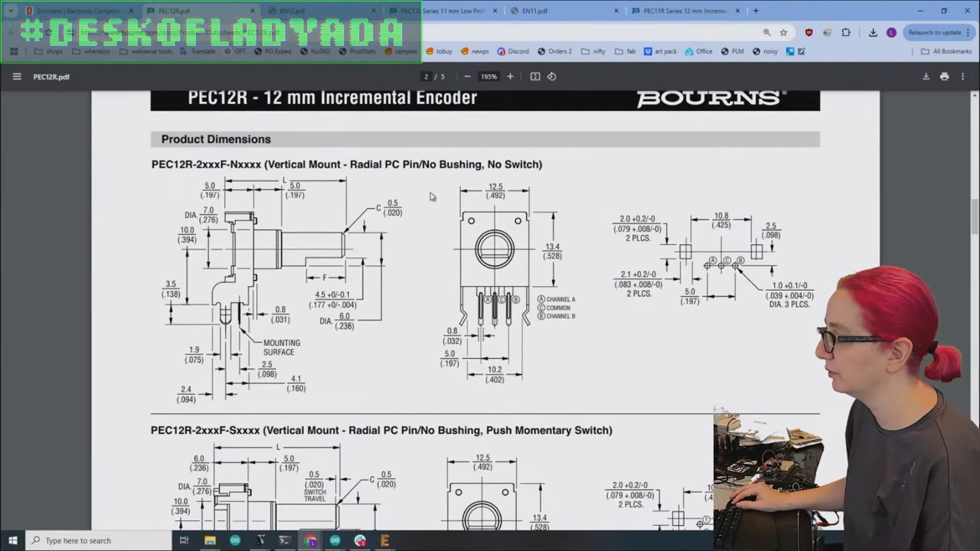
scroll(down, 3)
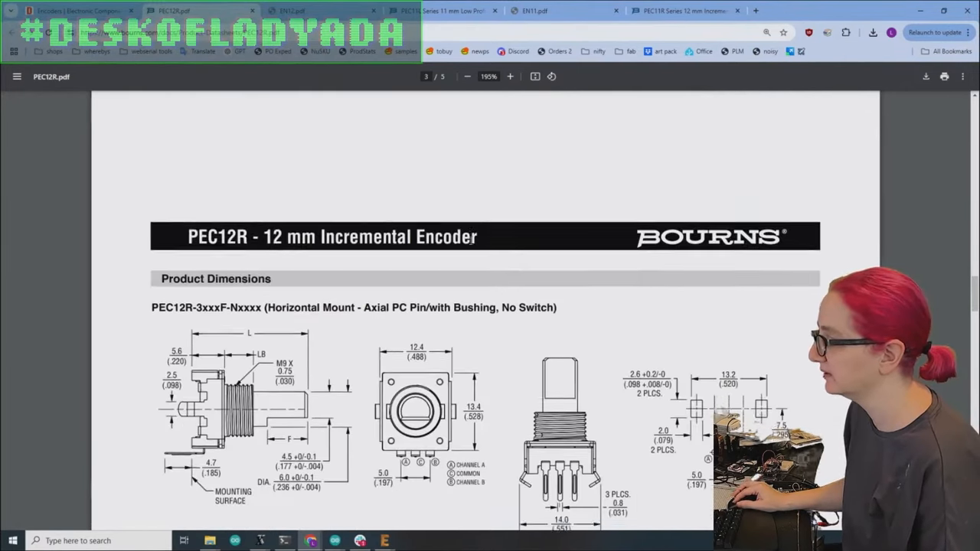
scroll(down, 3)
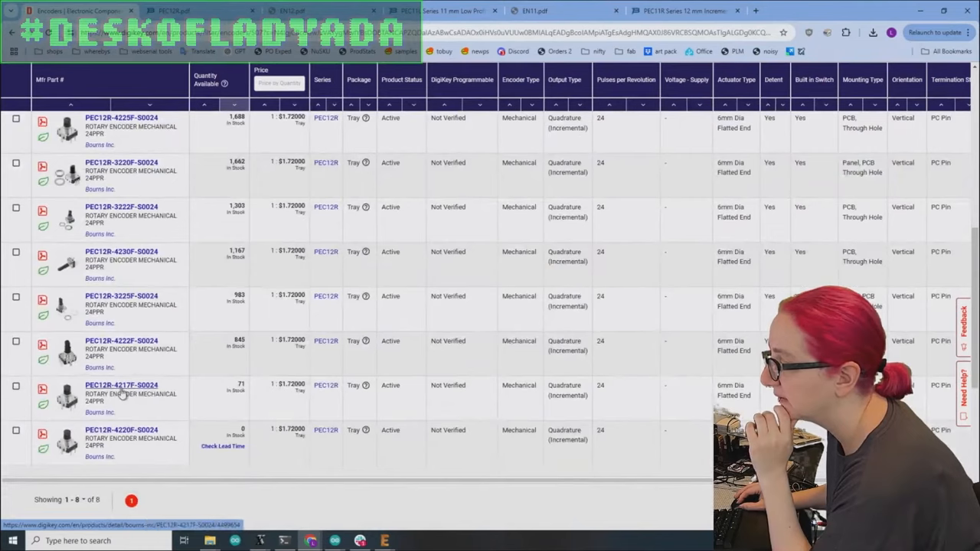
Check the EN12 datasheet, mark the PEC12R 17.5 mm shaft entry, and go to the PEC12R-4217F-S0024 product page
click(291, 10)
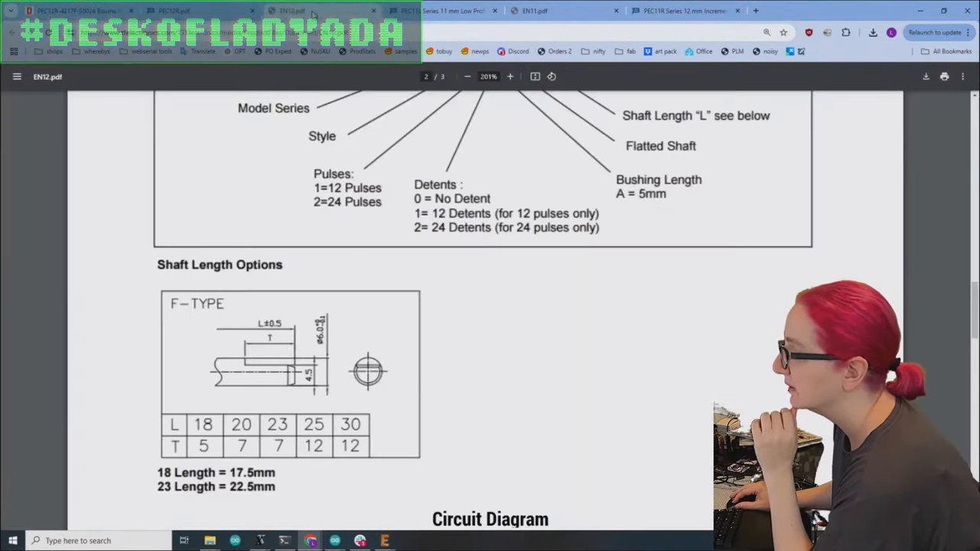
mouse_move(370, 14)
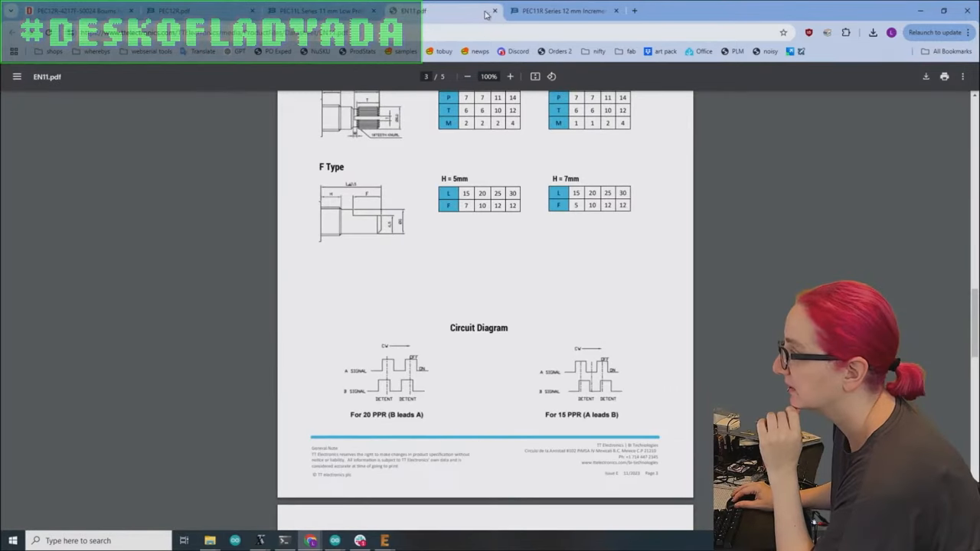
click(436, 11)
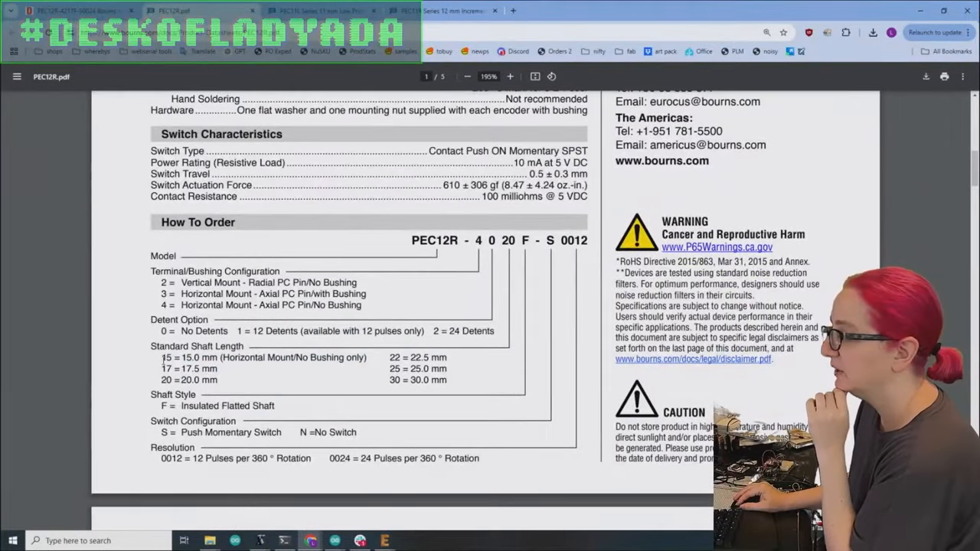
double_click(190, 367)
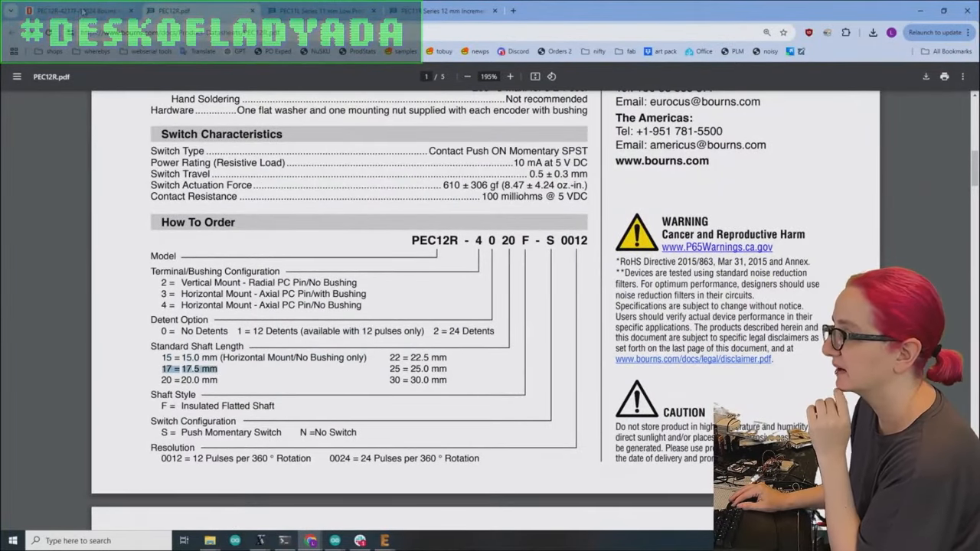
click(76, 9)
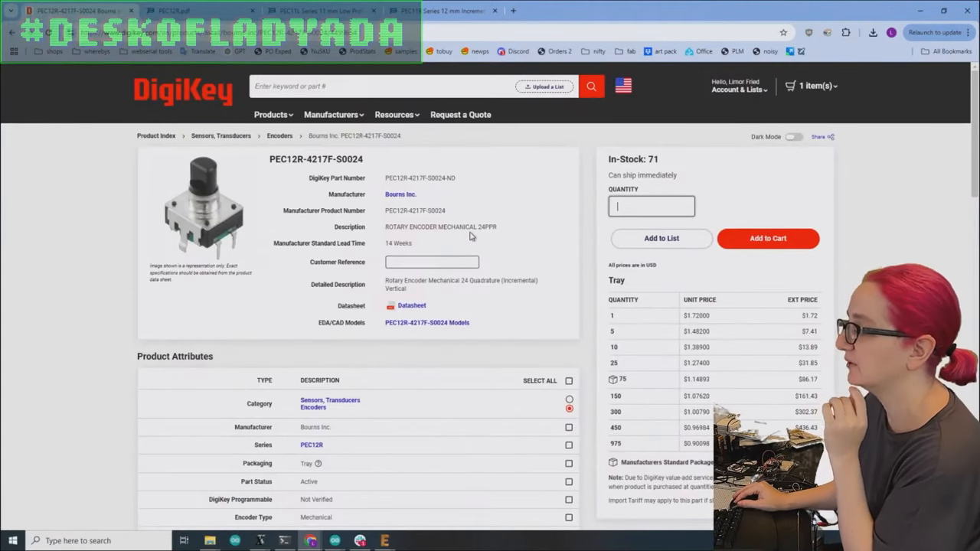
click(203, 206)
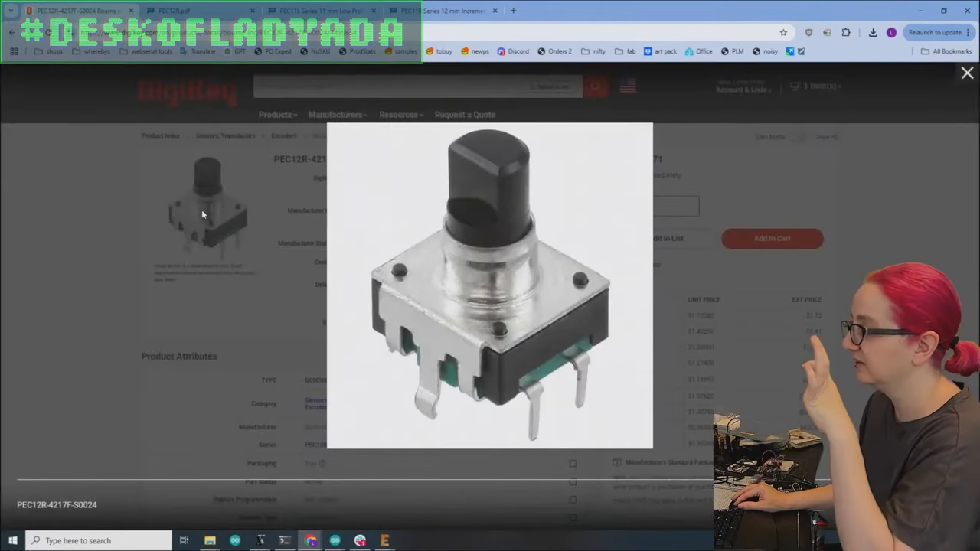
click(968, 73)
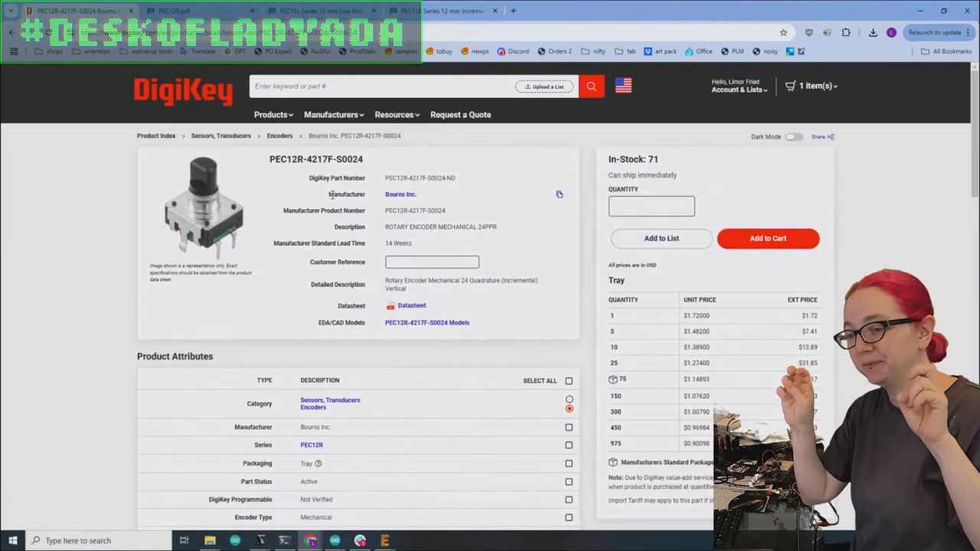
click(320, 9)
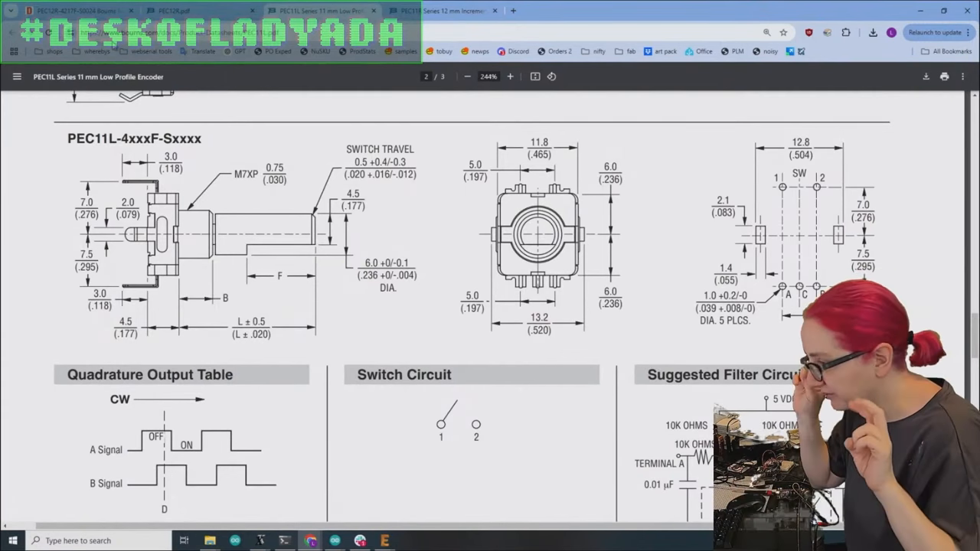
click(73, 10)
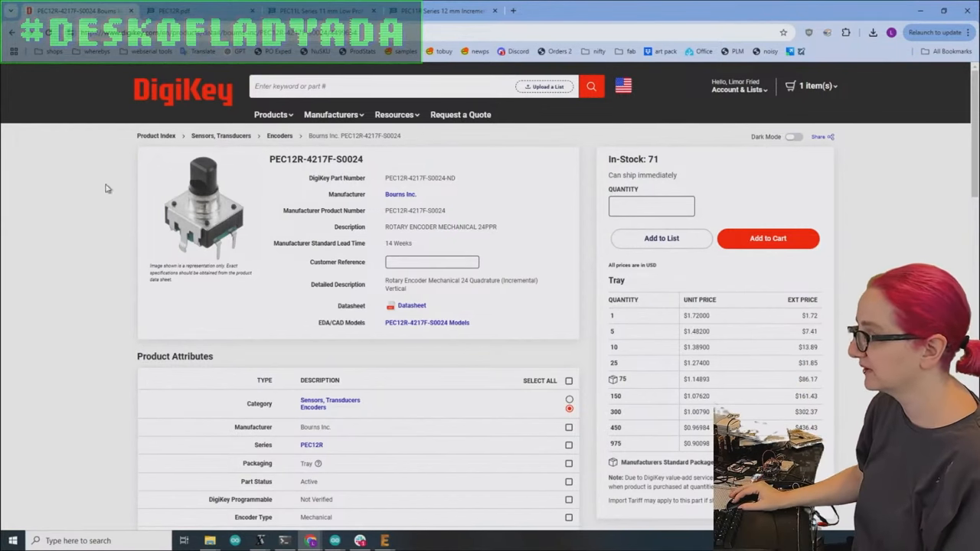
mouse_move(375, 208)
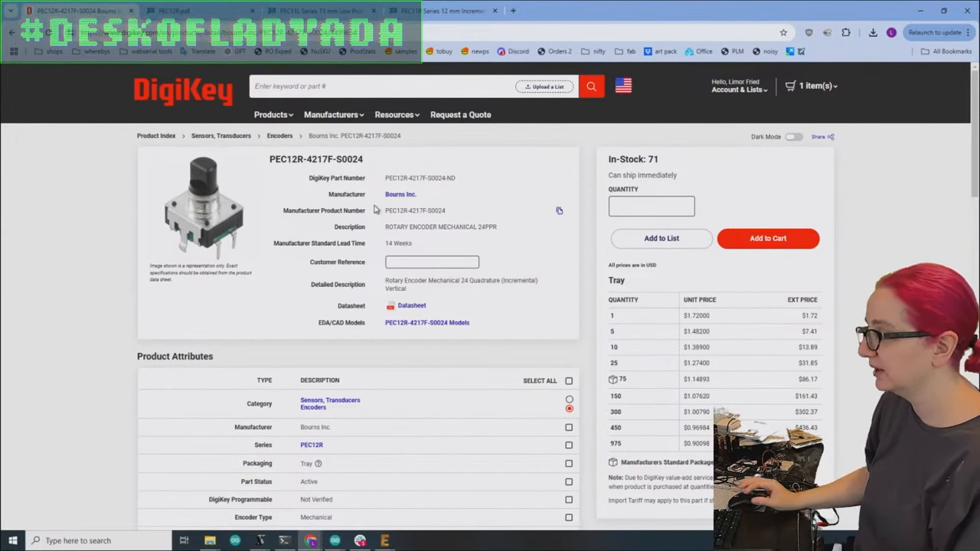